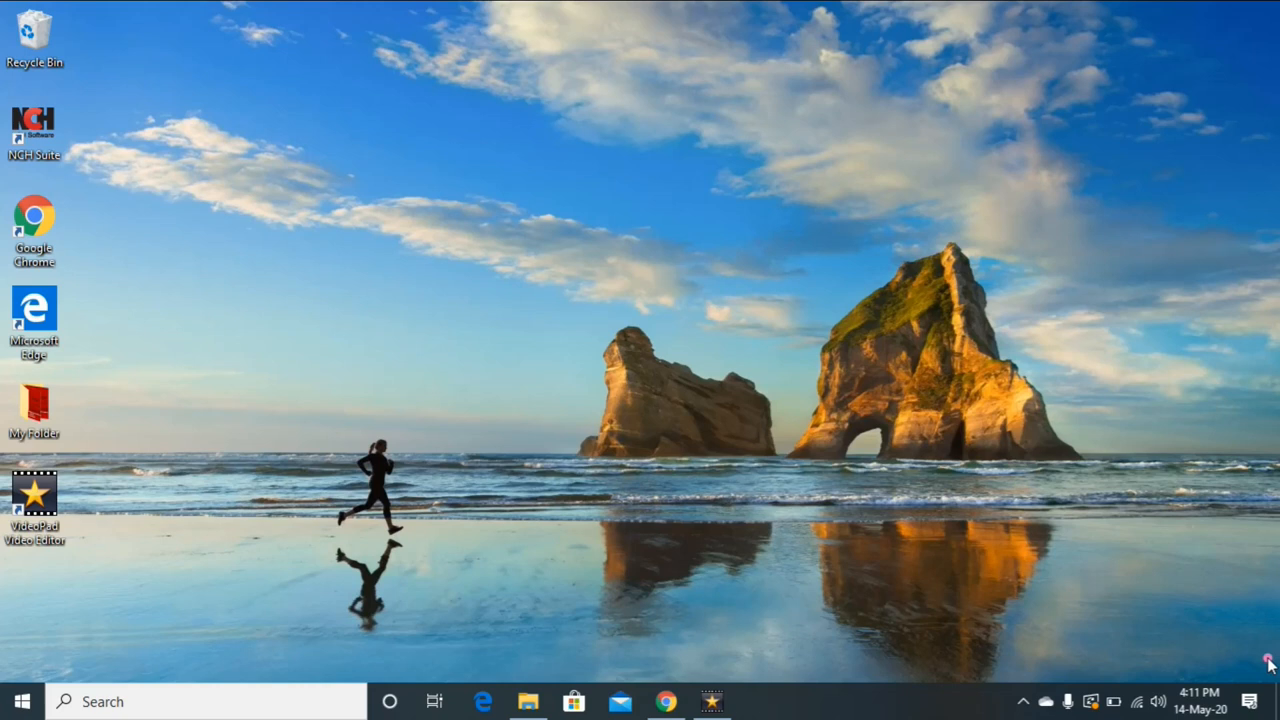
{"action": "mouse_move", "coordinate": [1245, 680]}
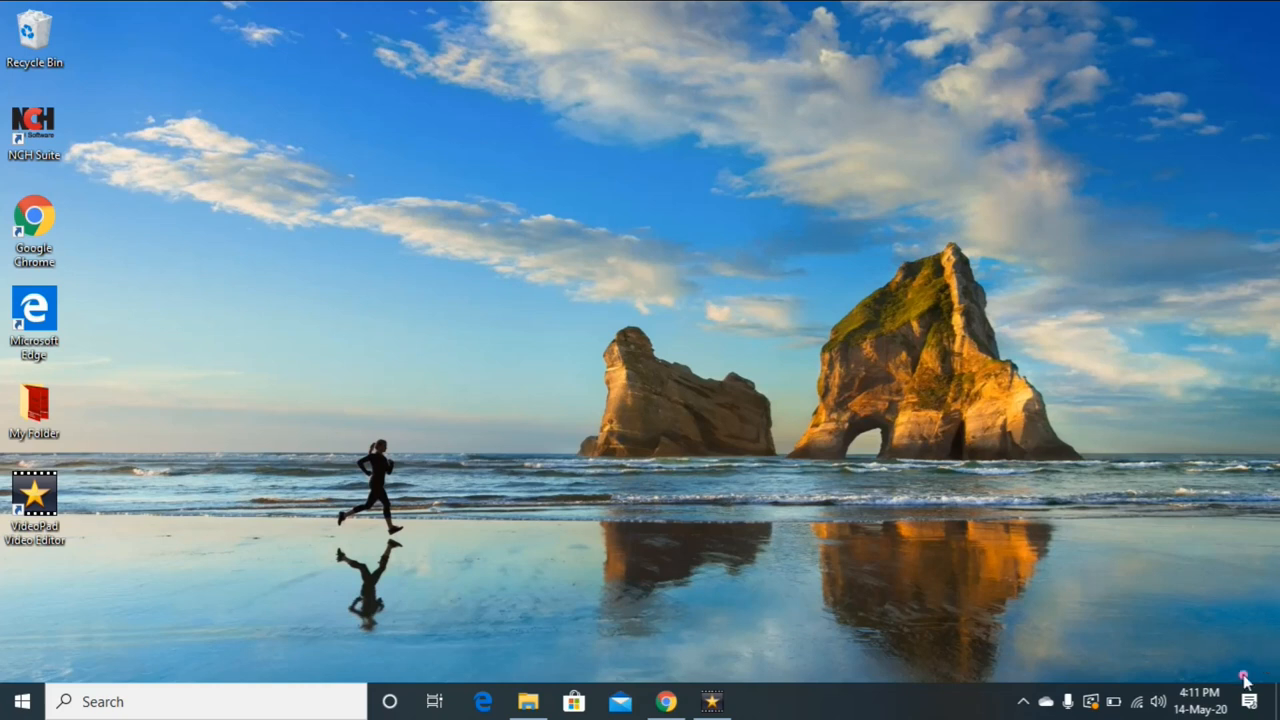
Launch Chrome and search Google for 'coursera'.
{"action": "left_click", "coordinate": [666, 701]}
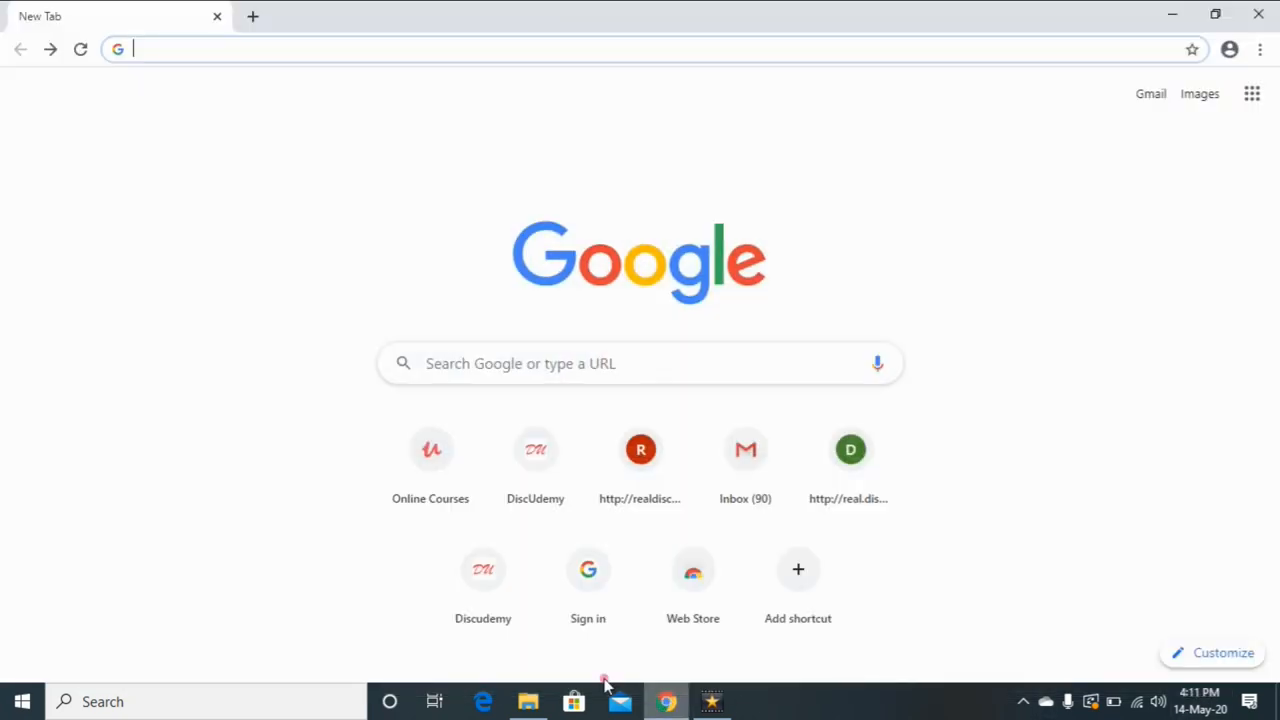
{"action": "type", "text": "coursera"}
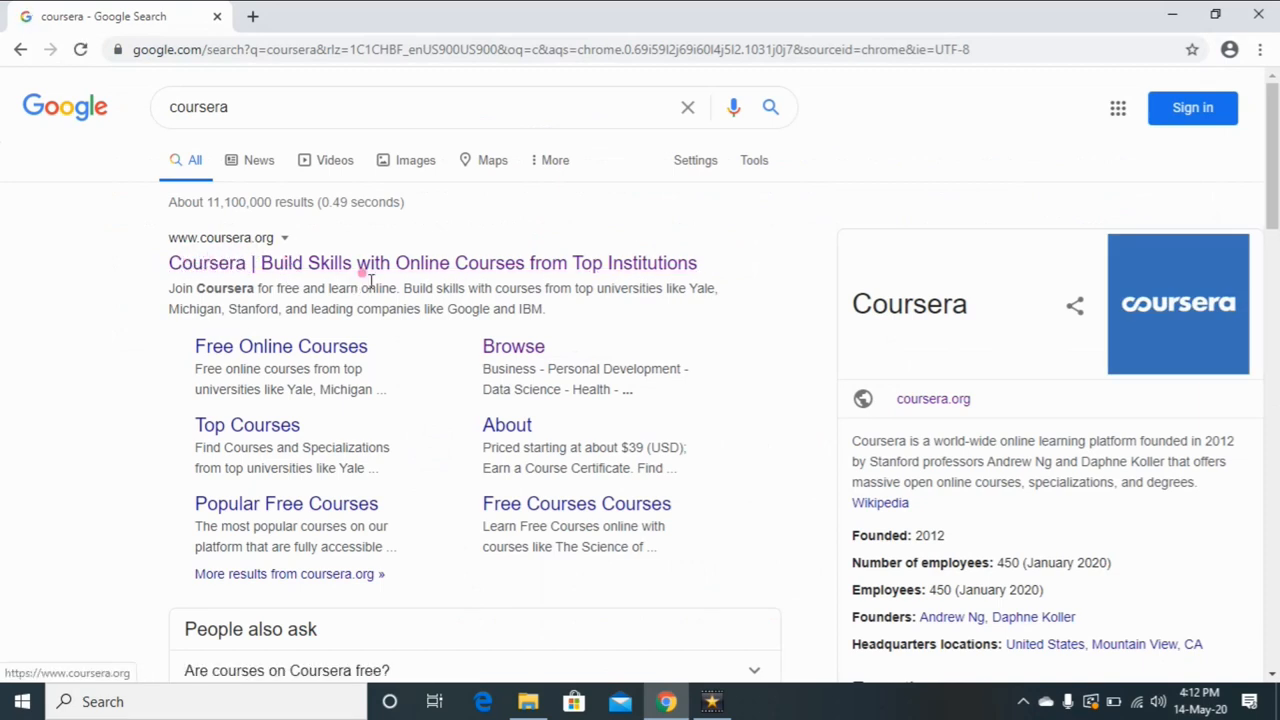
Open Coursera's official site from the Google results.
{"action": "left_click", "coordinate": [432, 263]}
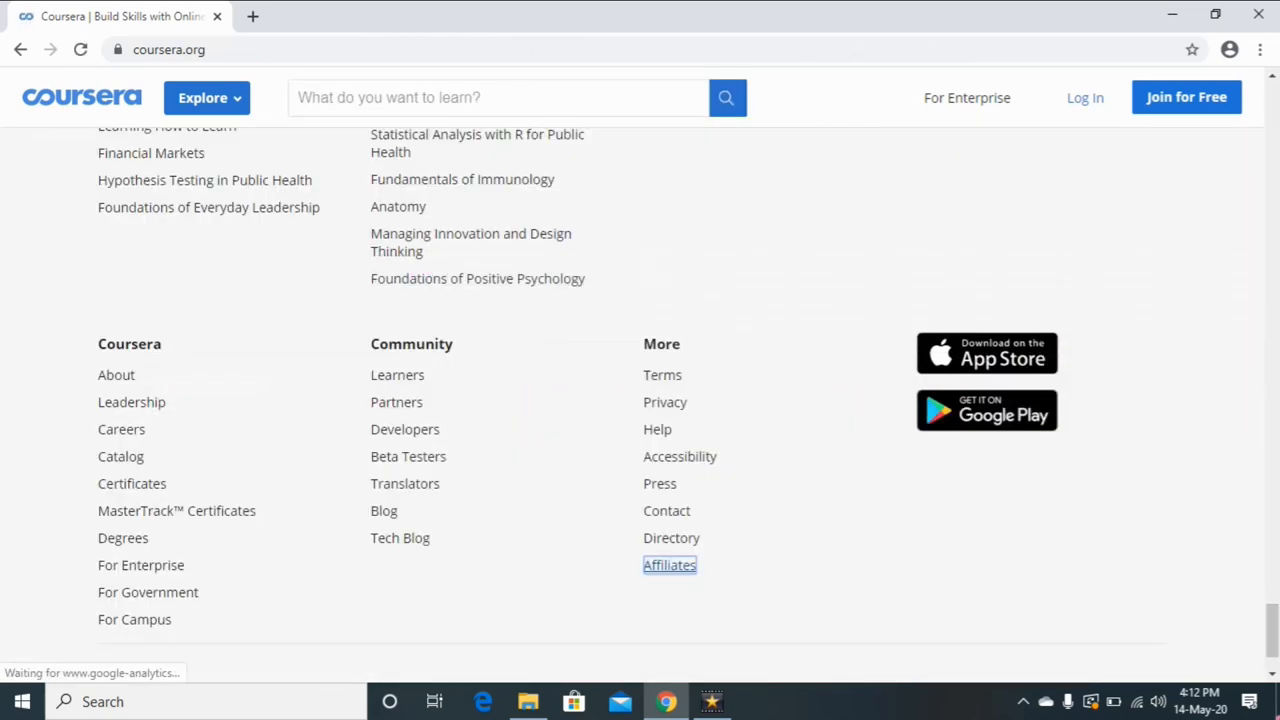
{"action": "scroll", "scroll_direction": "up", "scroll_amount": 3}
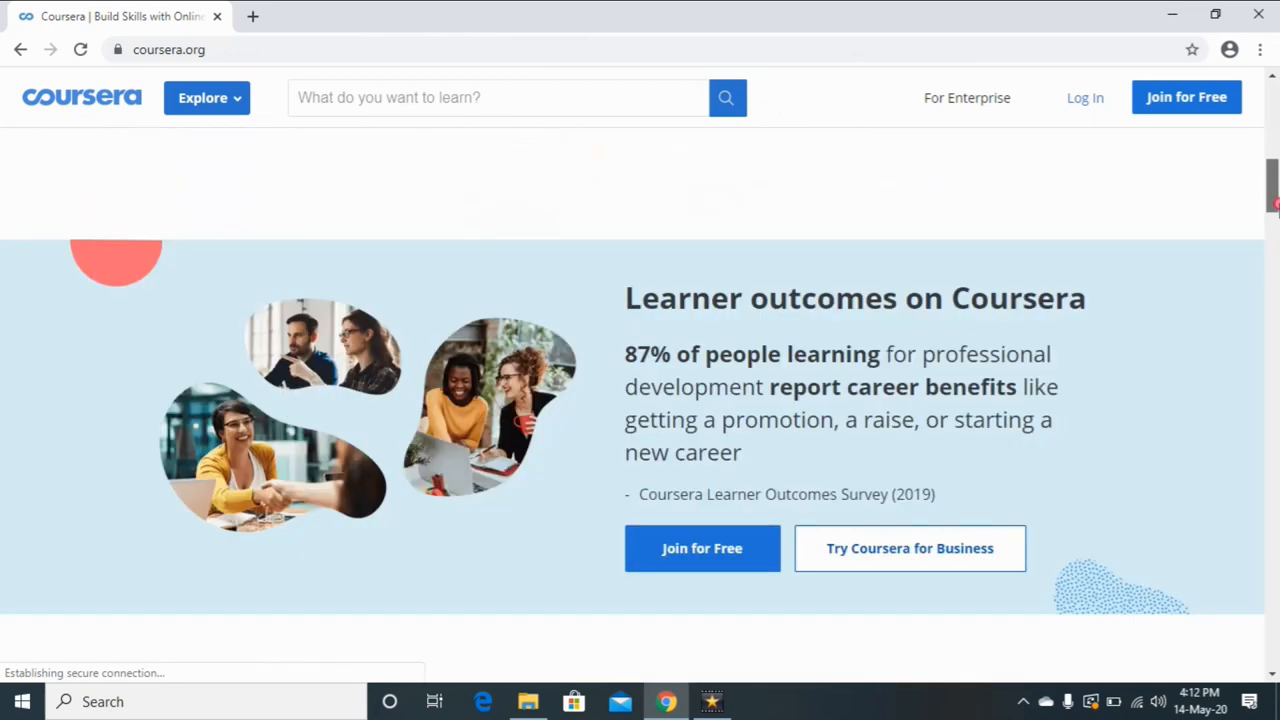
{"action": "scroll", "scroll_direction": "up", "scroll_amount": 3}
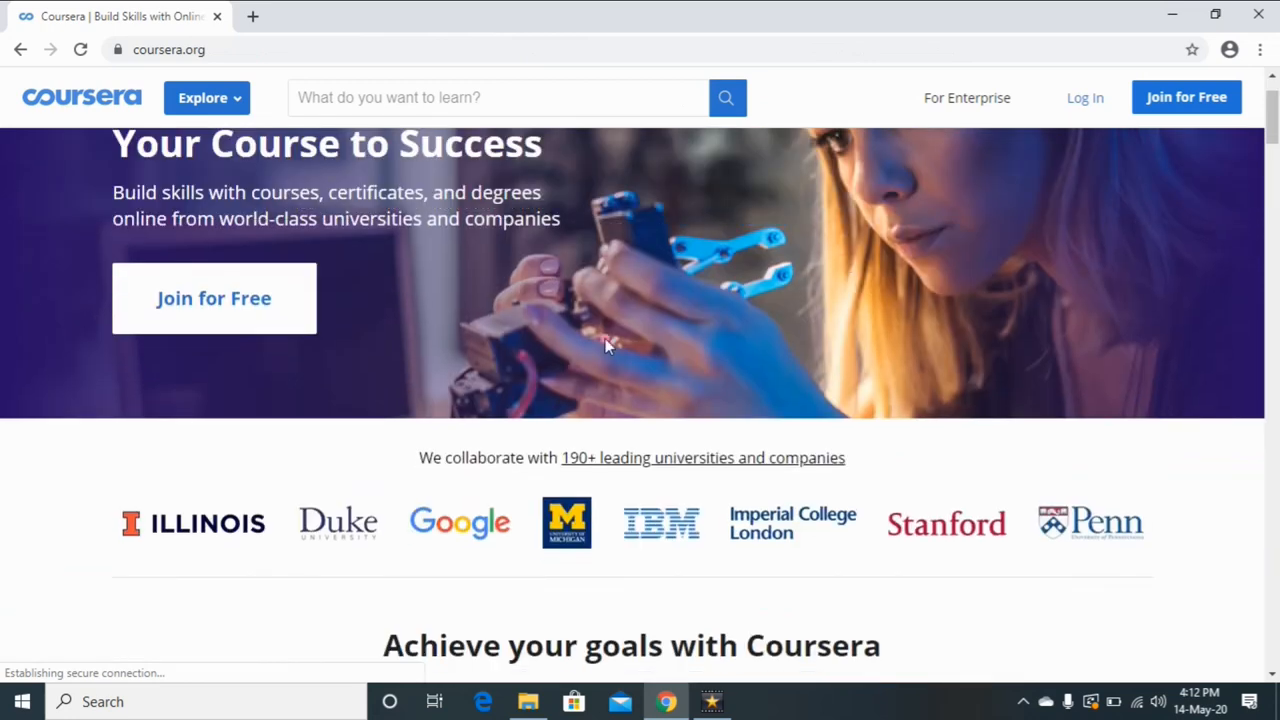
{"action": "mouse_move", "coordinate": [907, 380]}
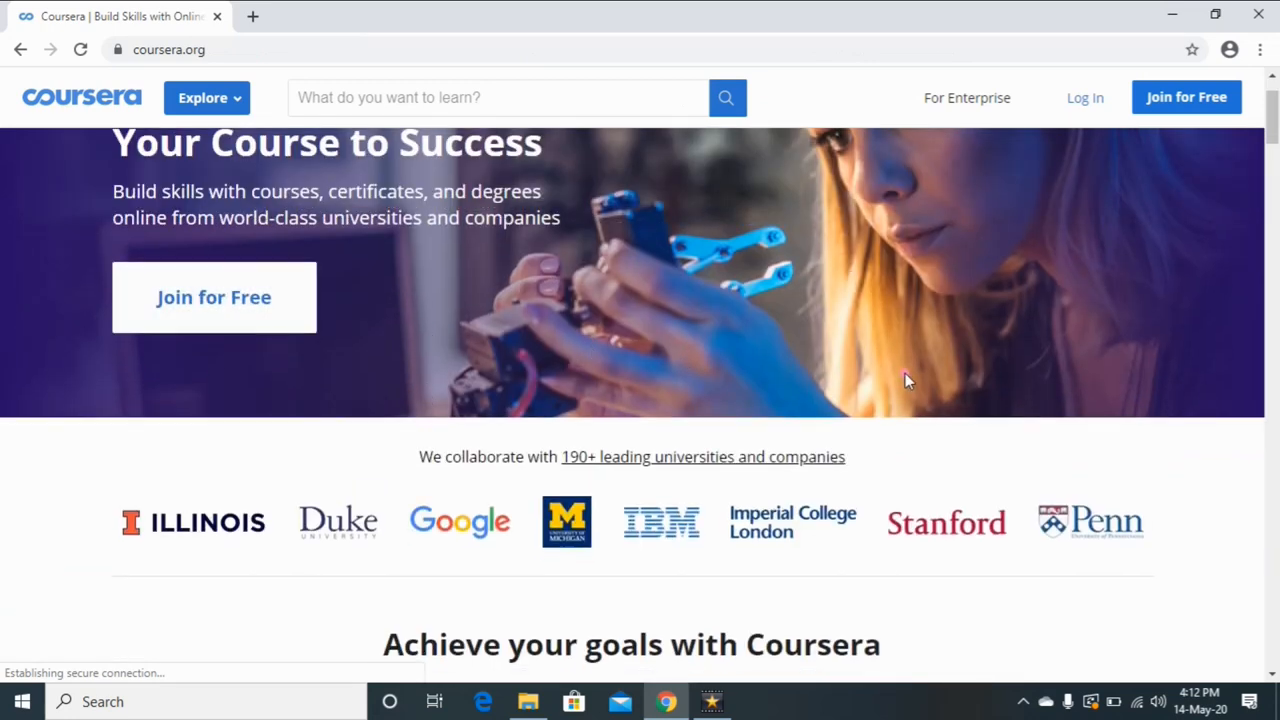
Scroll the coursera.org home page down to the footer's Top Online Courses listings.
{"action": "scroll", "scroll_direction": "down", "scroll_amount": 3}
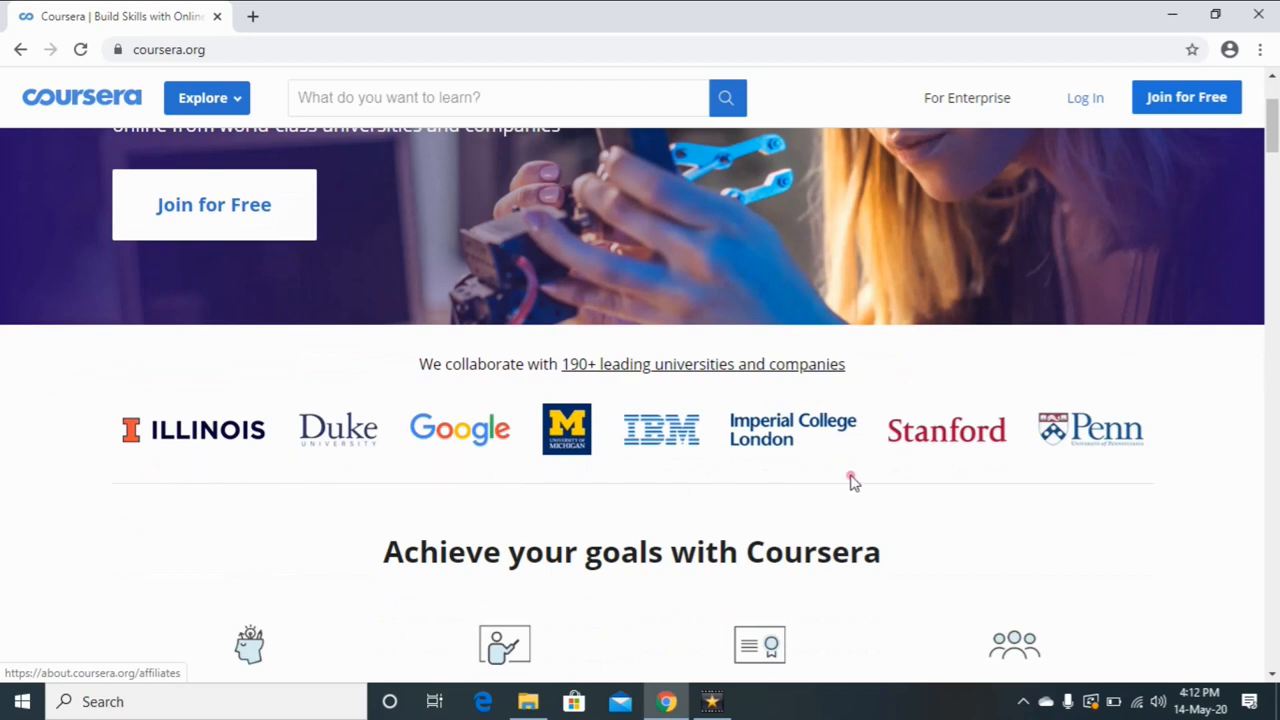
{"action": "mouse_move", "coordinate": [1145, 475]}
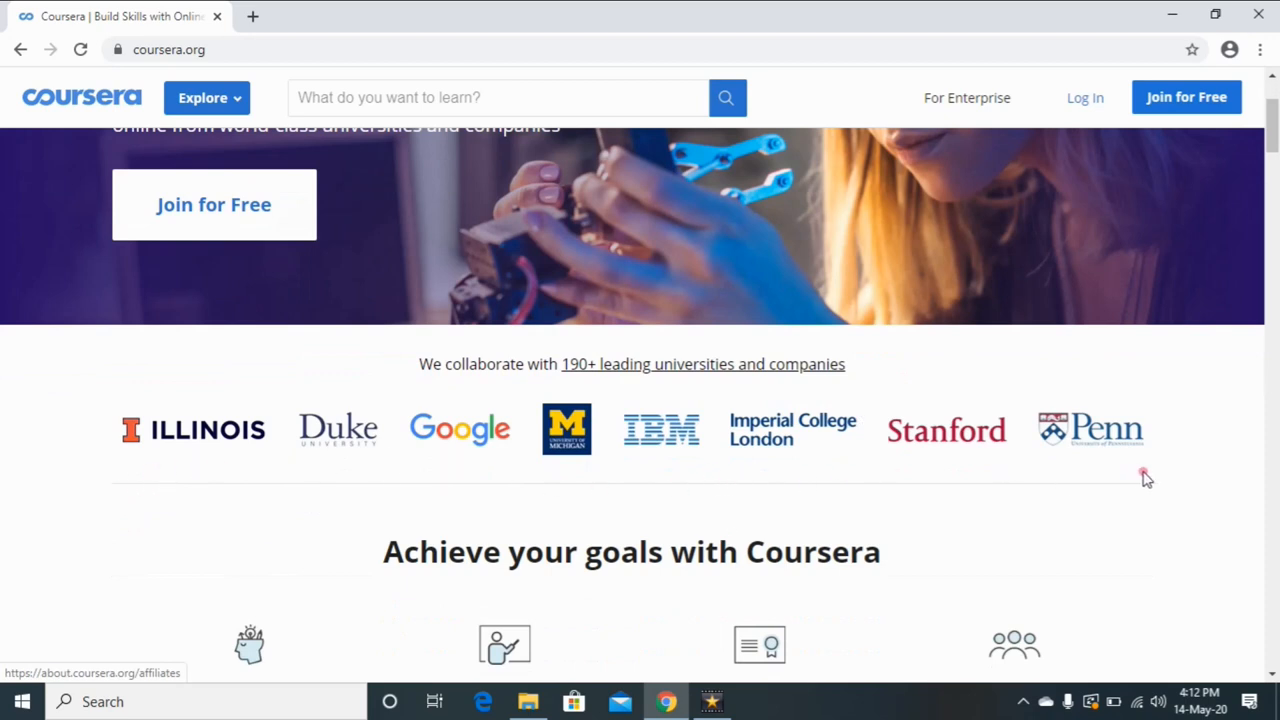
{"action": "scroll", "scroll_direction": "down", "scroll_amount": 3}
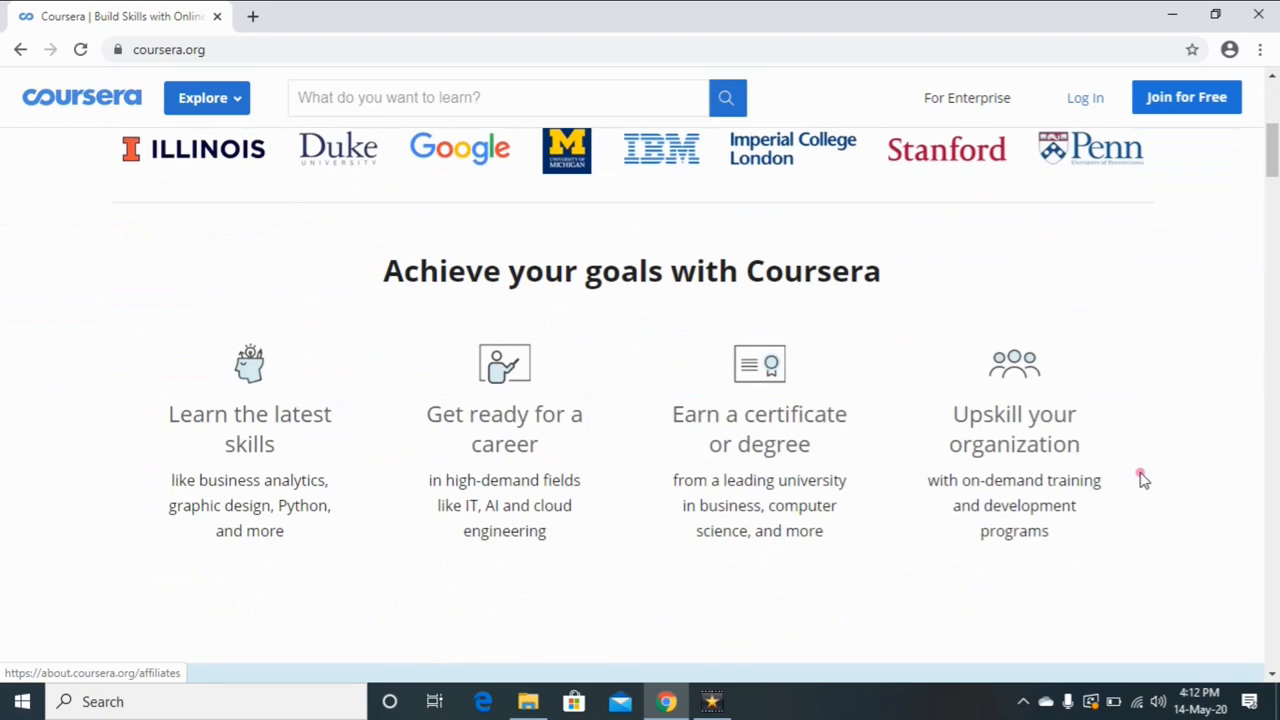
{"action": "scroll", "scroll_direction": "down", "scroll_amount": 3}
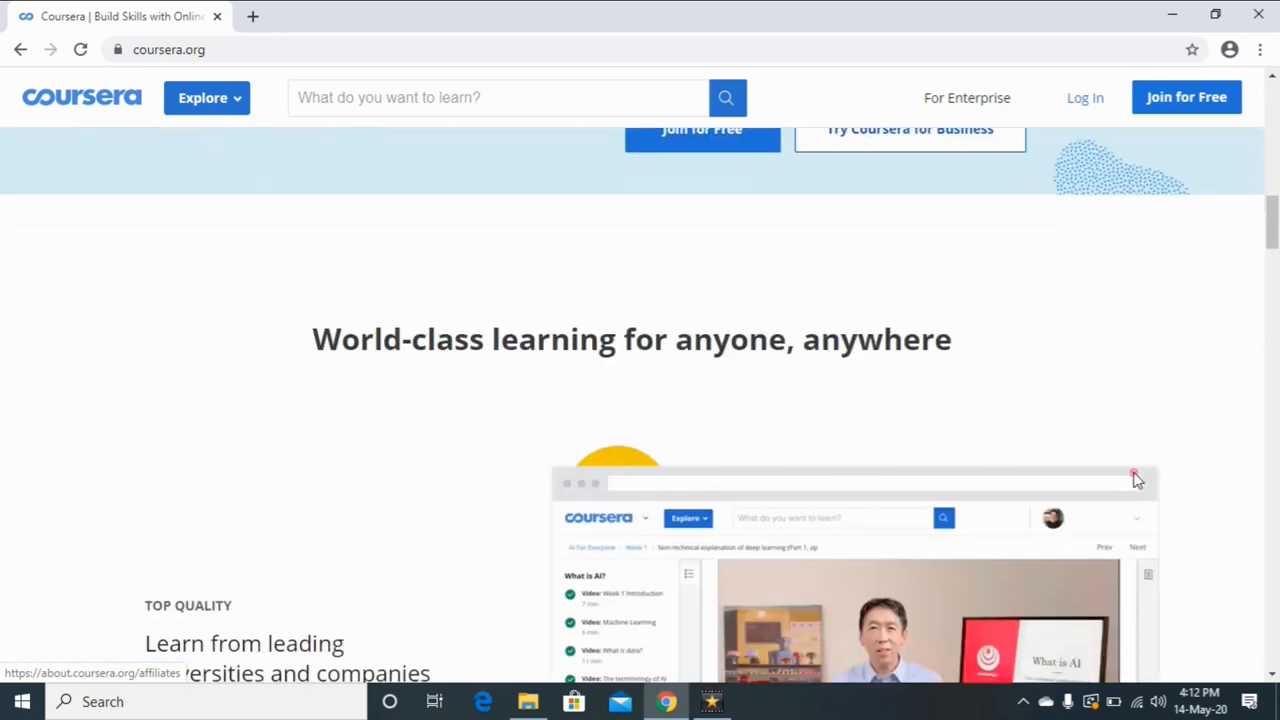
{"action": "scroll", "scroll_direction": "down", "scroll_amount": 3}
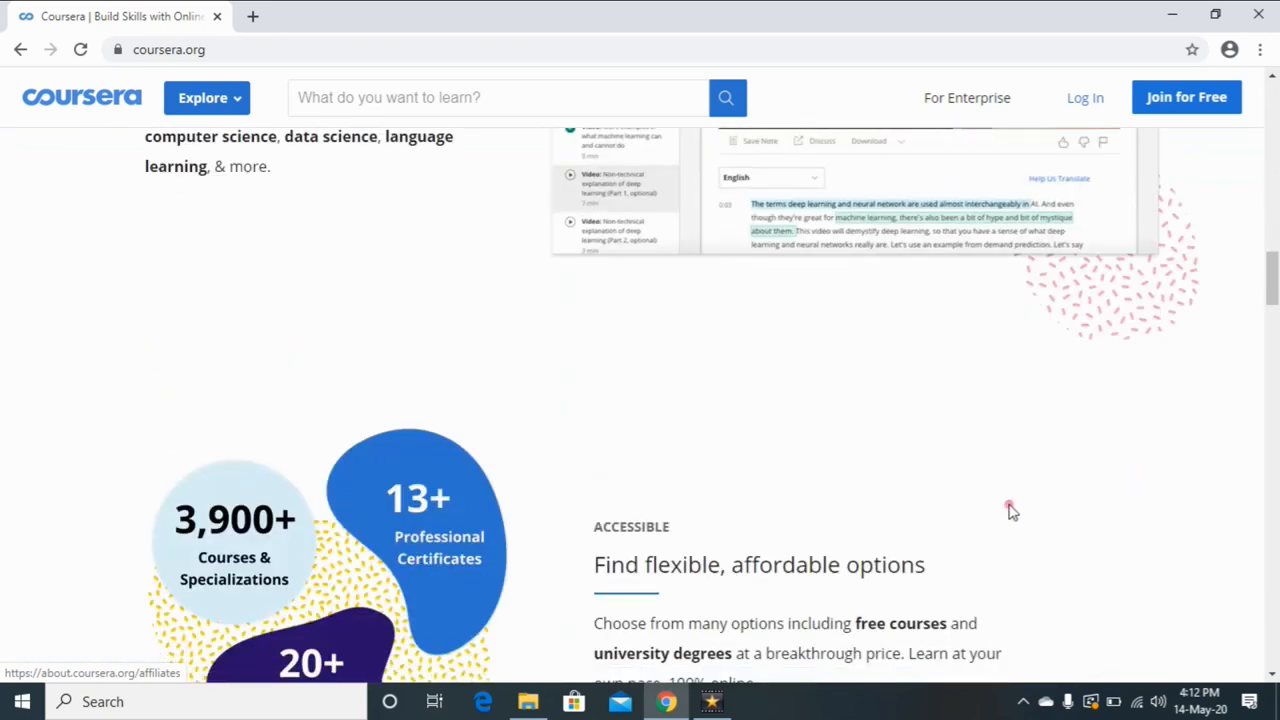
{"action": "scroll", "scroll_direction": "down", "scroll_amount": 3}
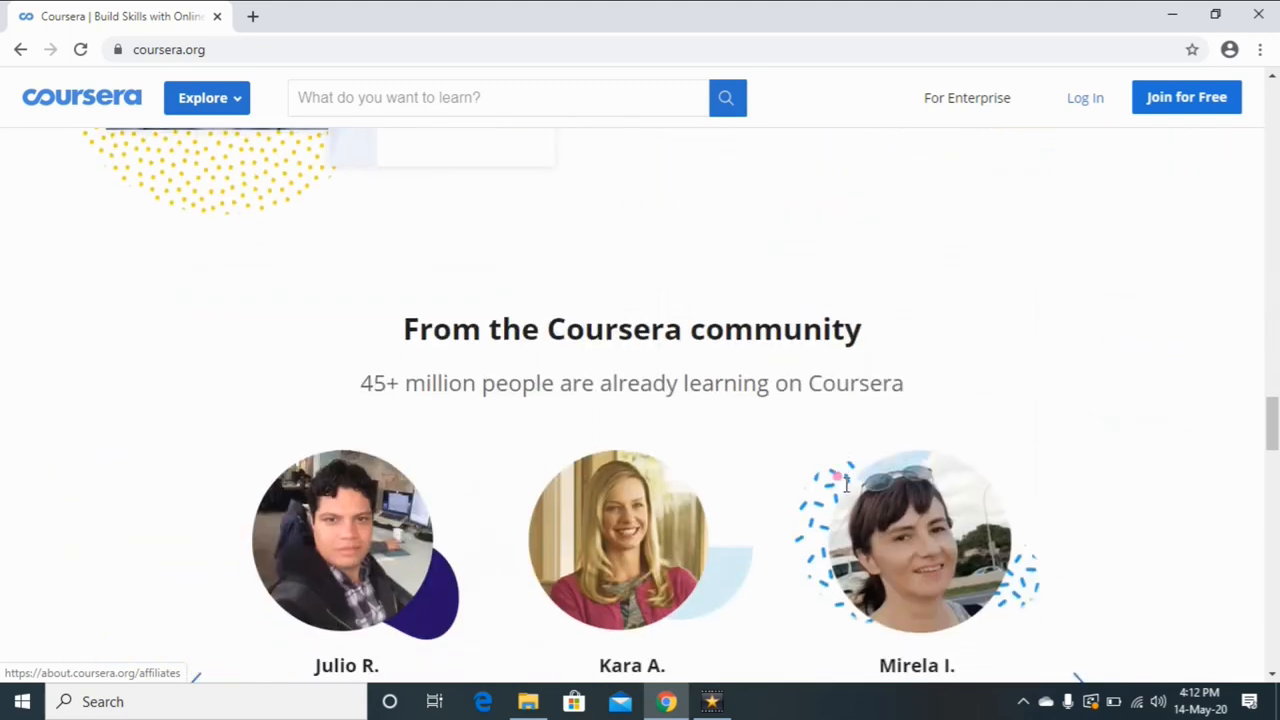
{"action": "scroll", "scroll_direction": "down", "scroll_amount": 3}
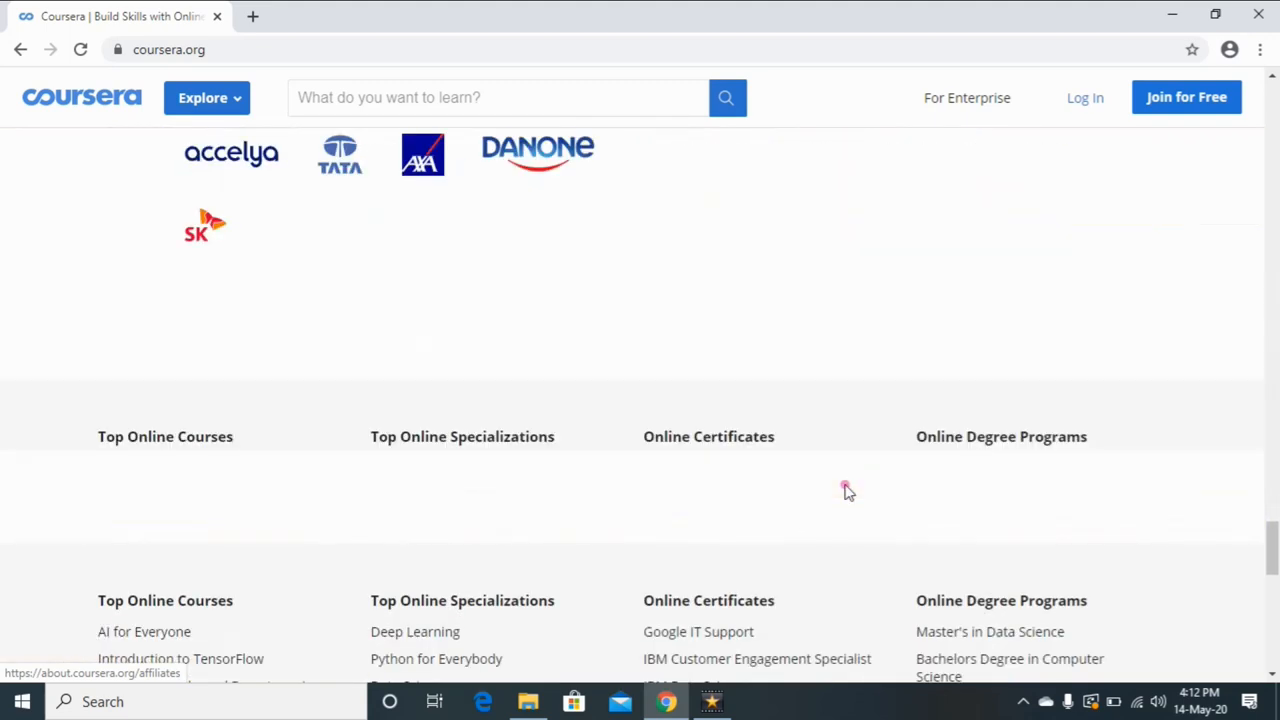
{"action": "scroll", "scroll_direction": "down", "scroll_amount": 3}
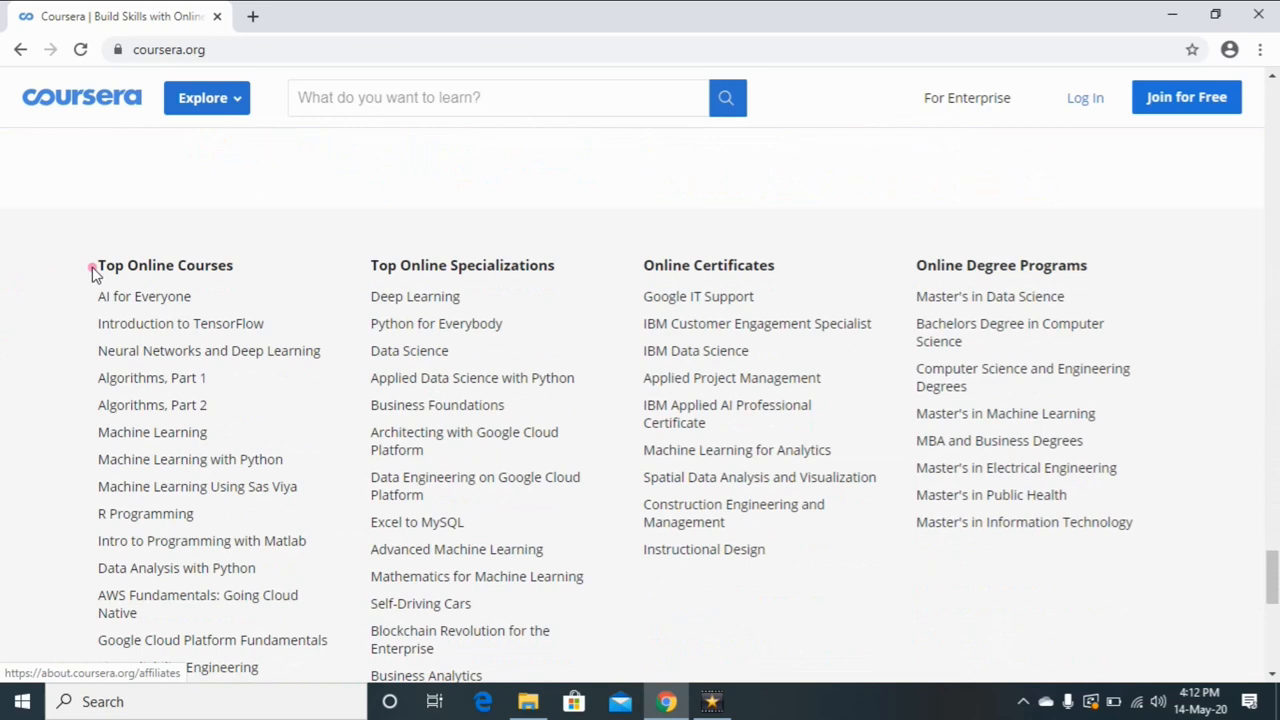
{"action": "mouse_move", "coordinate": [347, 288]}
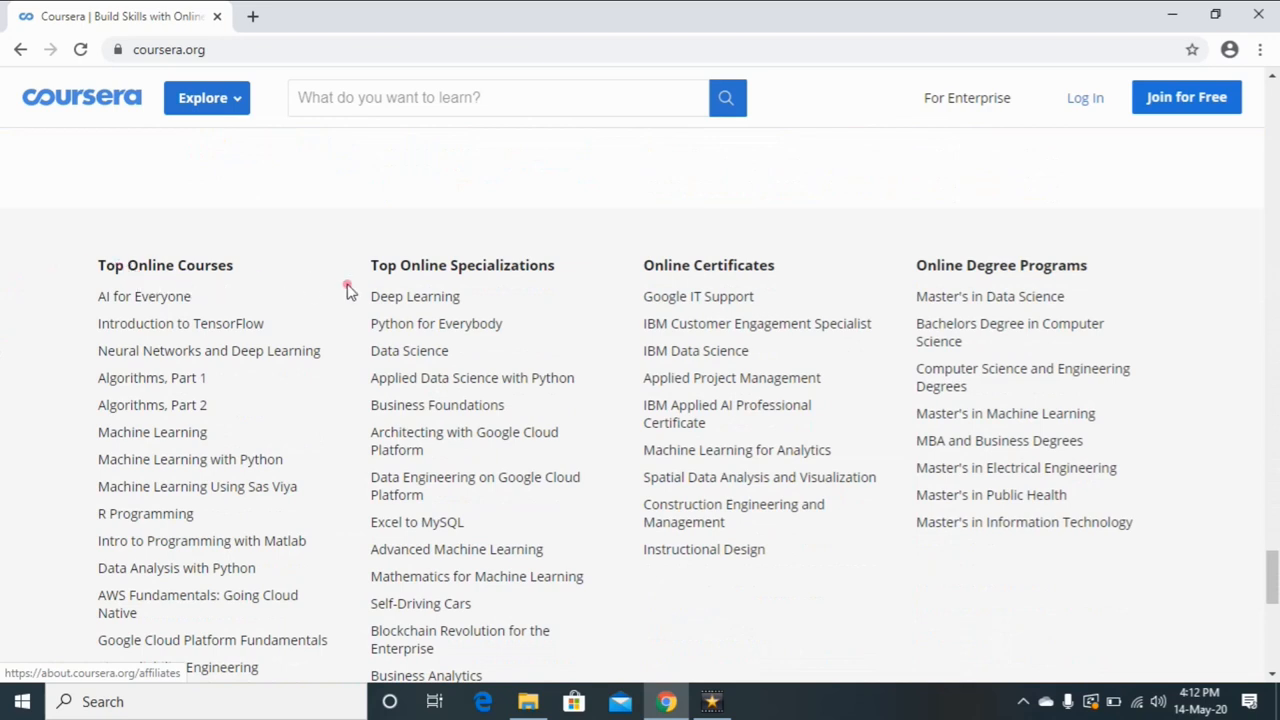
{"action": "mouse_move", "coordinate": [517, 290]}
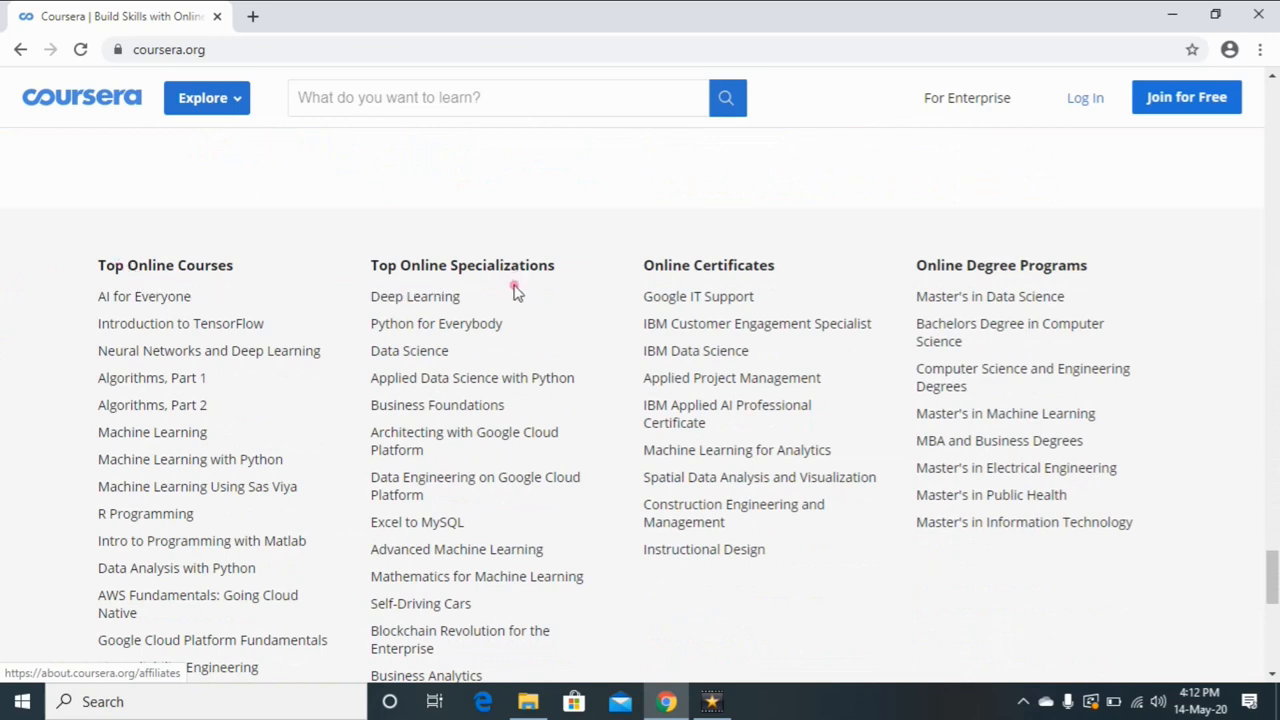
{"action": "mouse_move", "coordinate": [835, 285]}
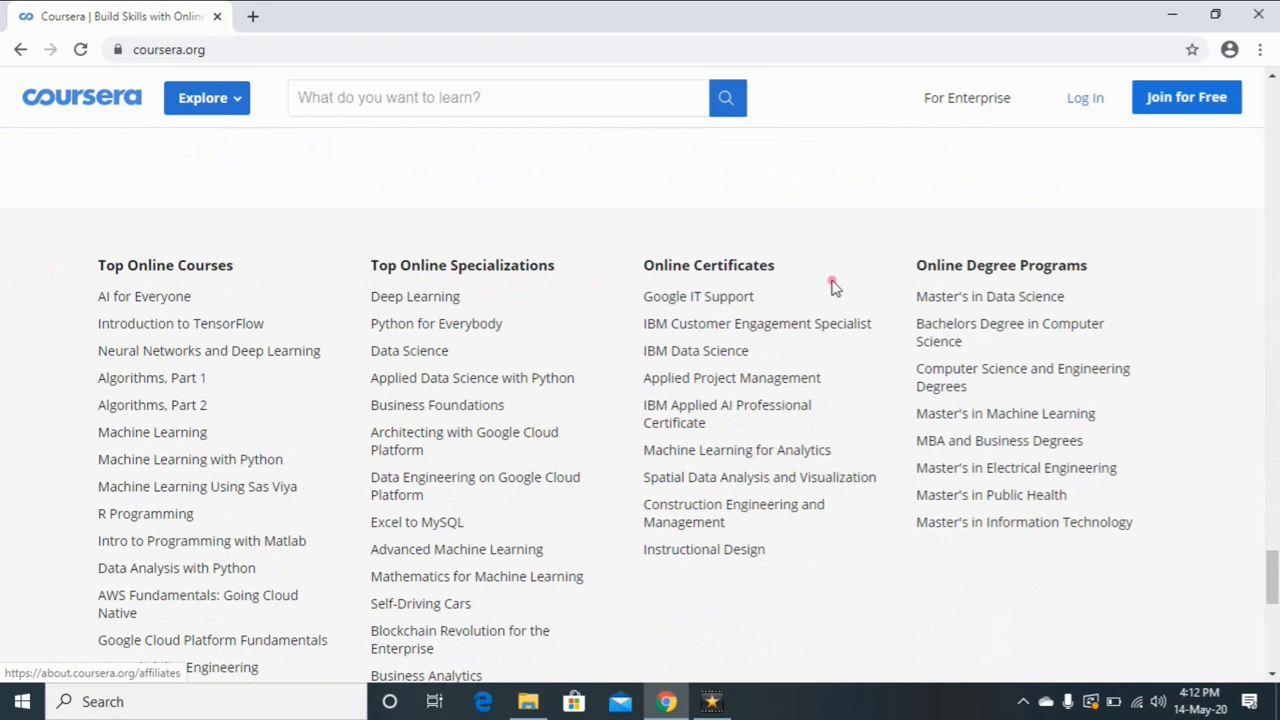
{"action": "mouse_move", "coordinate": [989, 296]}
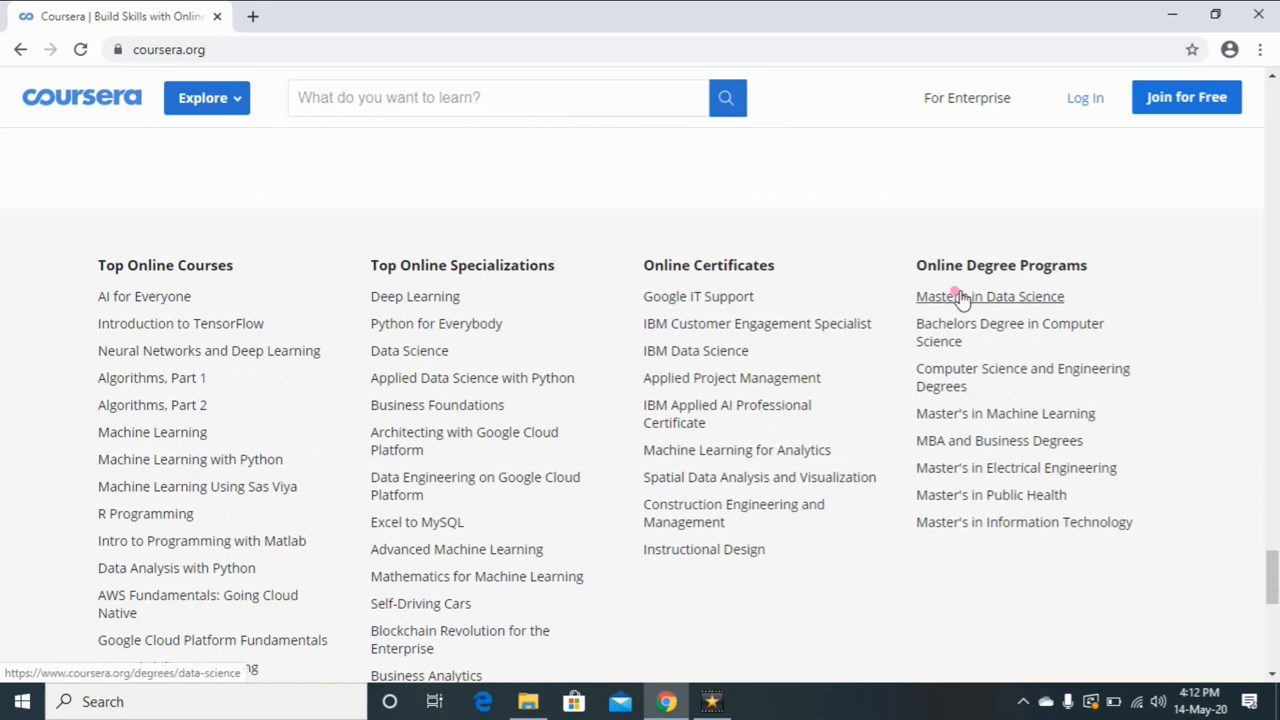
{"action": "mouse_move", "coordinate": [812, 293]}
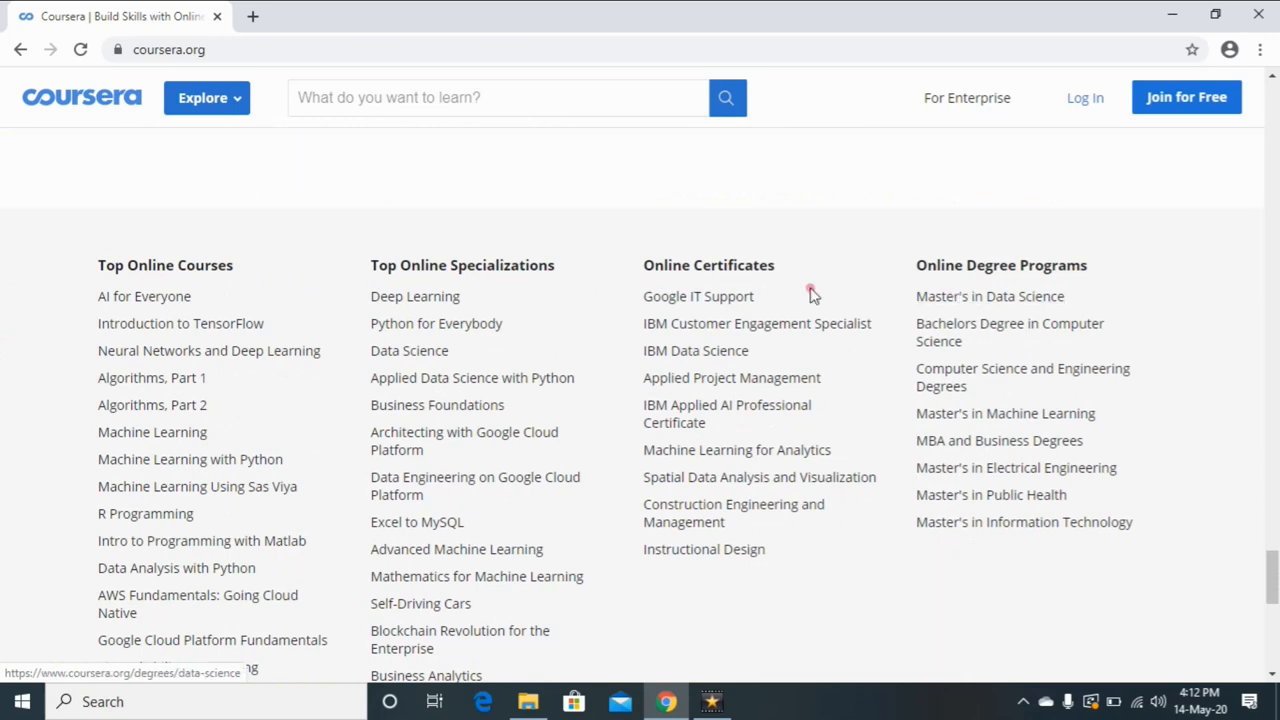
{"action": "mouse_move", "coordinate": [972, 460]}
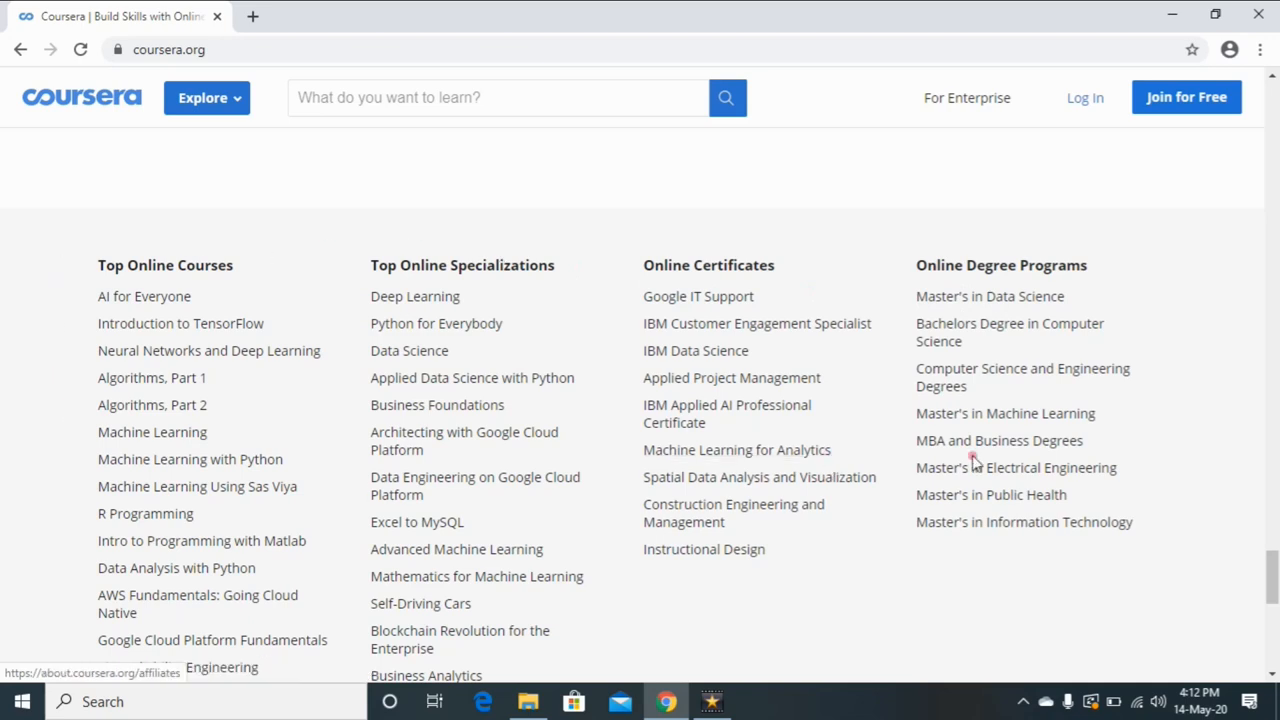
{"action": "mouse_move", "coordinate": [1160, 388]}
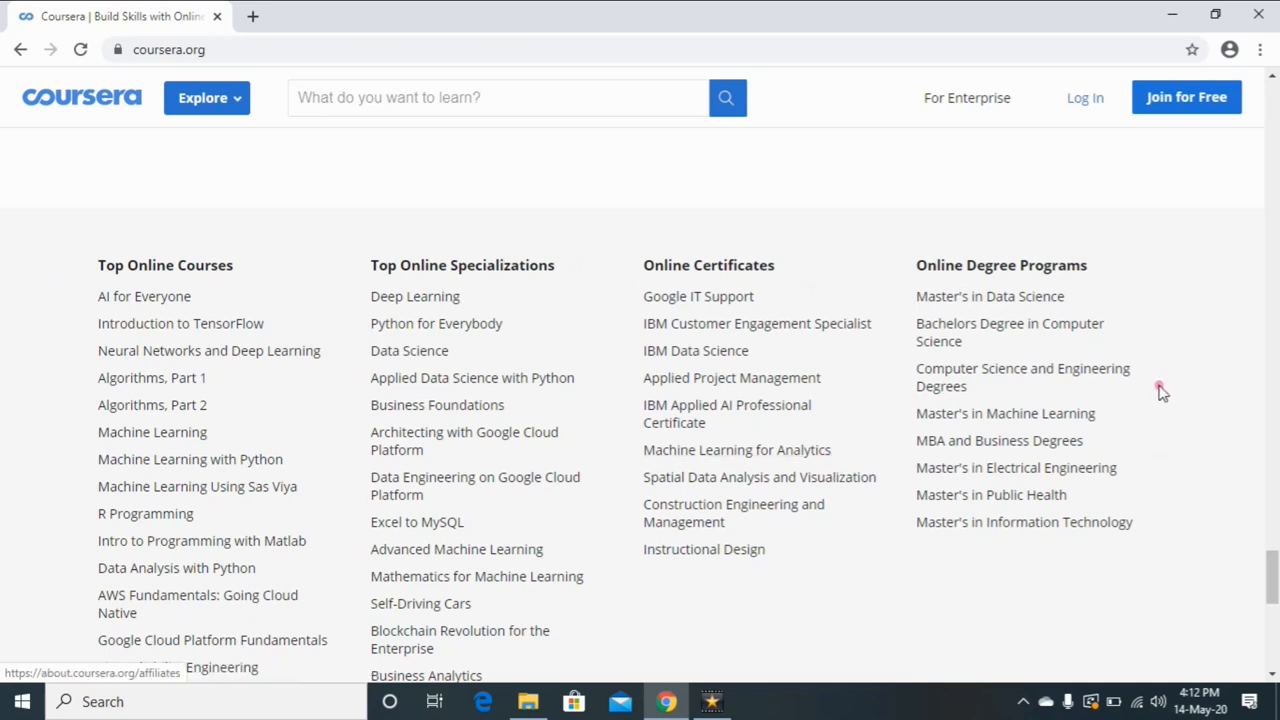
{"action": "mouse_move", "coordinate": [1005, 413]}
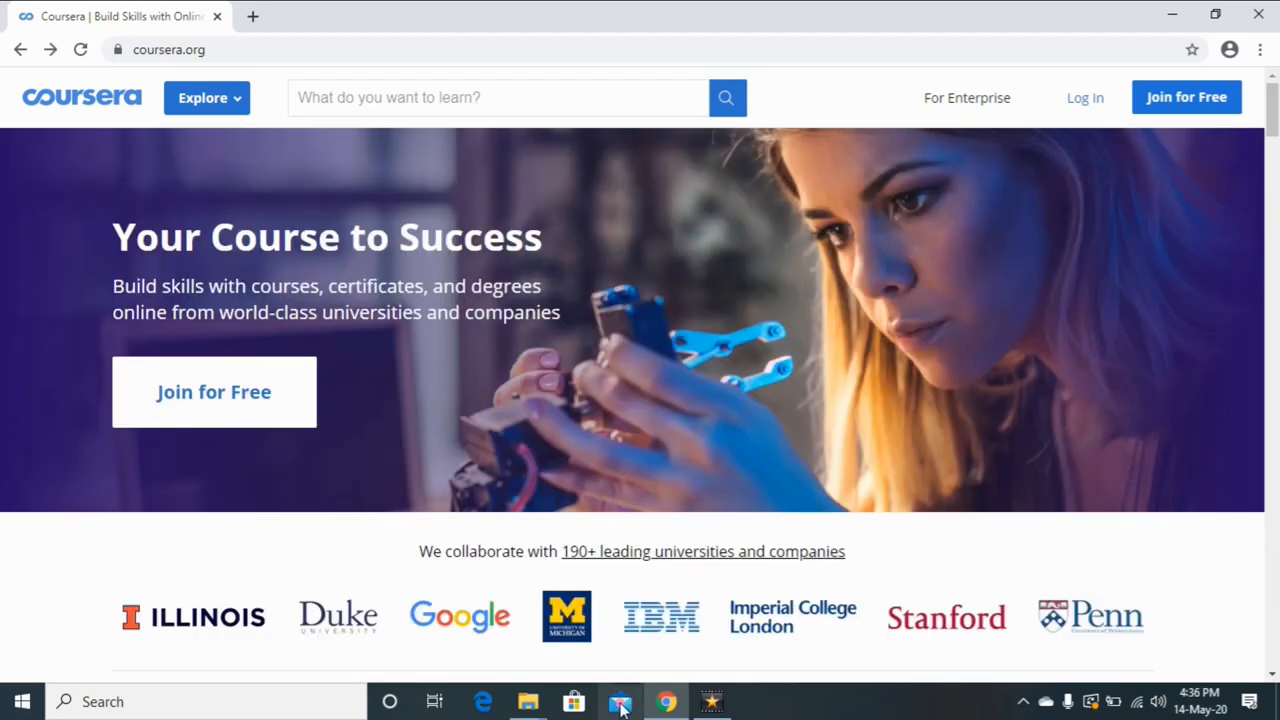
Choose Computer Science from the Explore catalogue menu.
{"action": "left_click", "coordinate": [206, 97]}
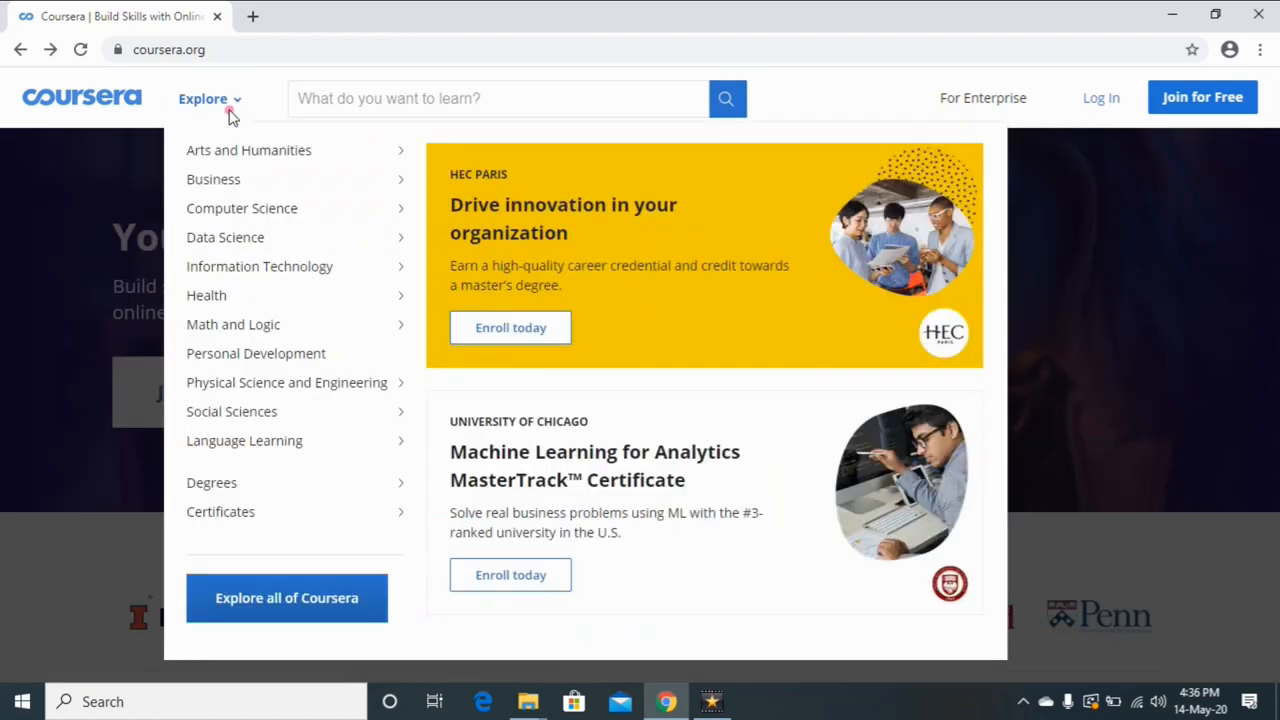
{"action": "mouse_move", "coordinate": [213, 179]}
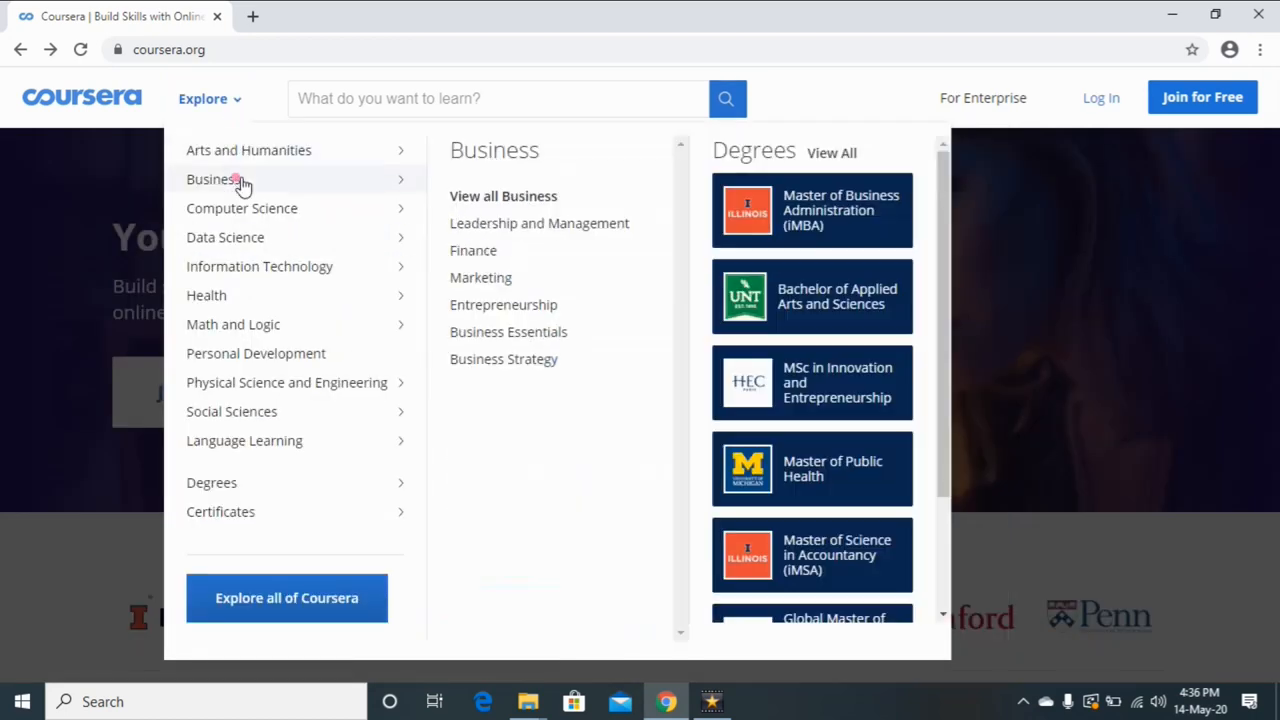
{"action": "mouse_move", "coordinate": [248, 217]}
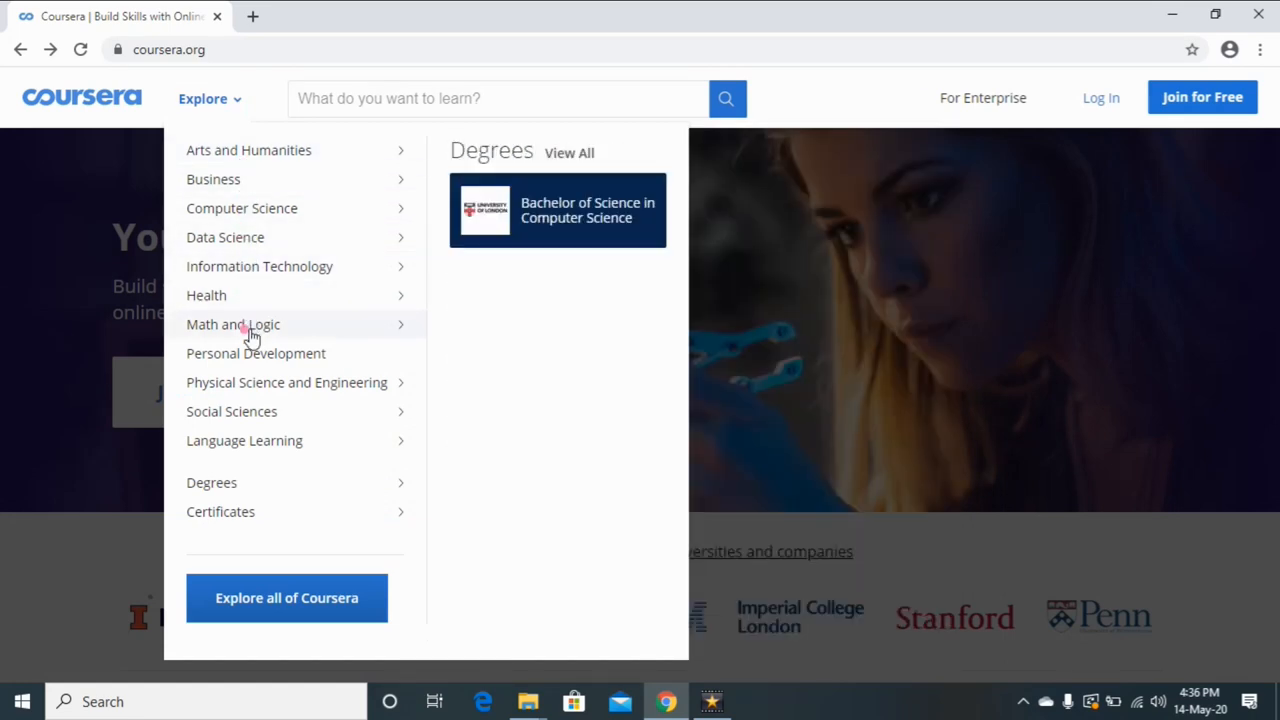
{"action": "mouse_move", "coordinate": [231, 411]}
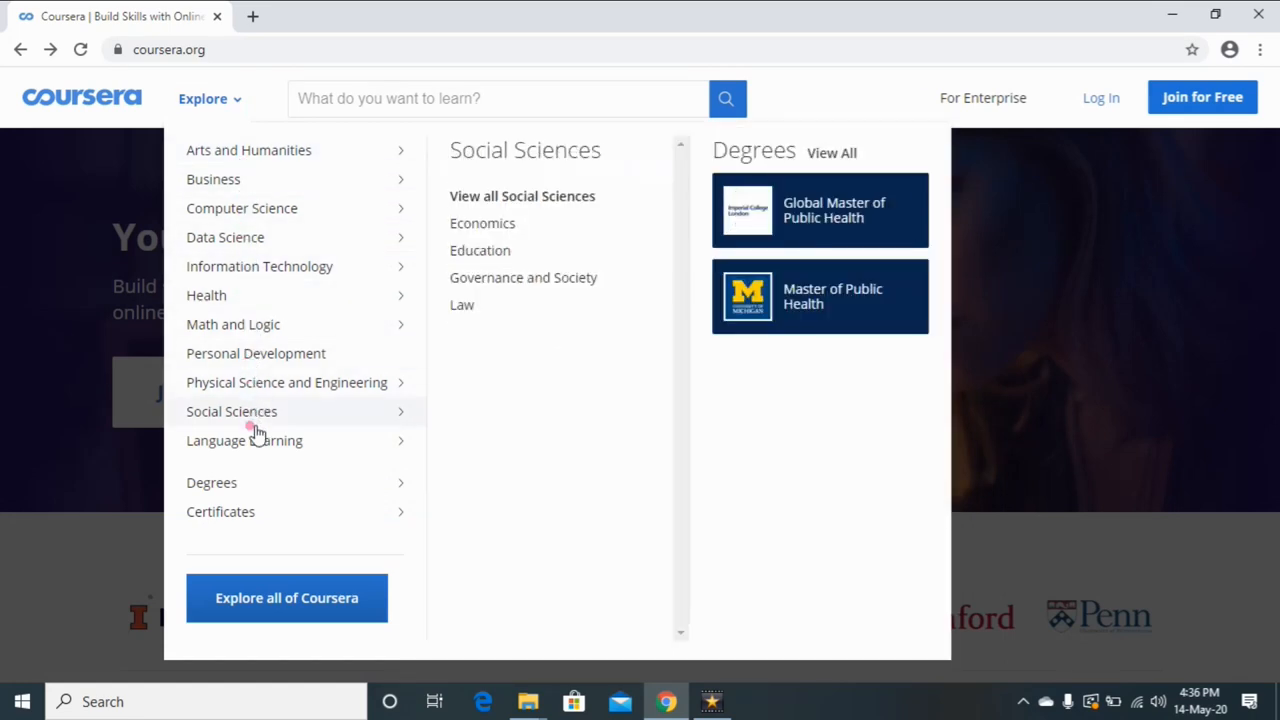
{"action": "mouse_move", "coordinate": [242, 237]}
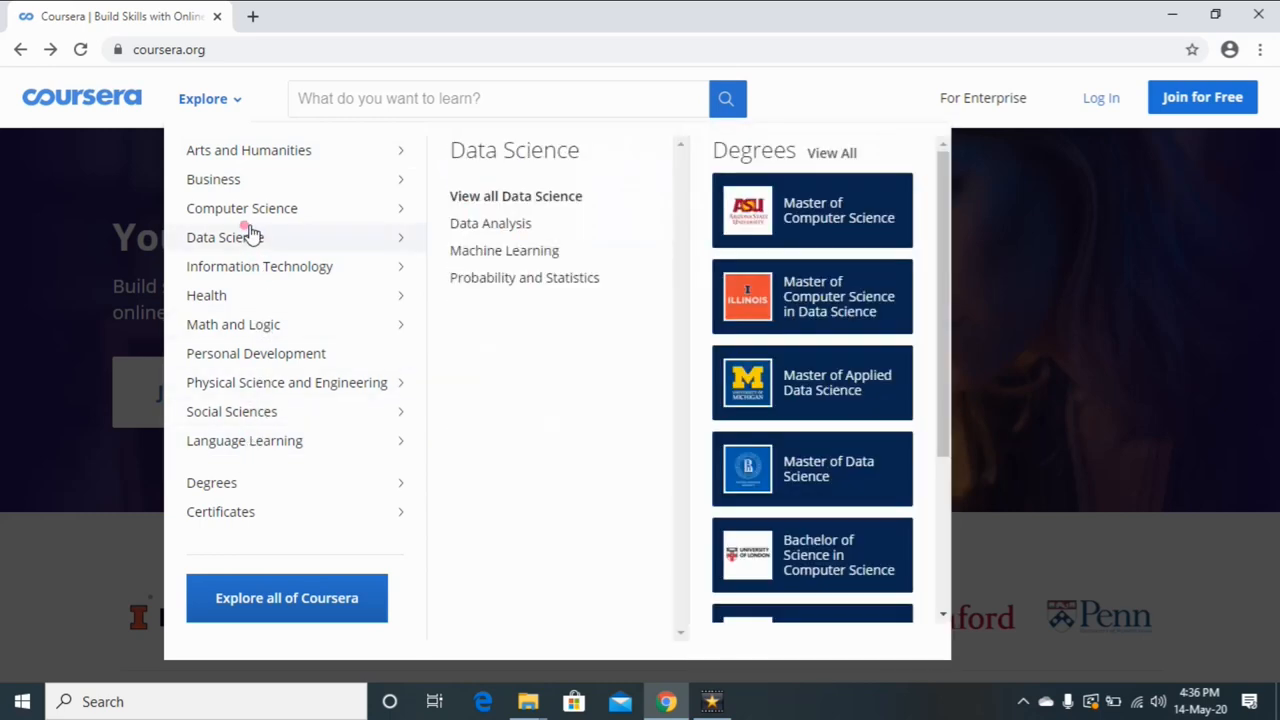
{"action": "mouse_move", "coordinate": [242, 208]}
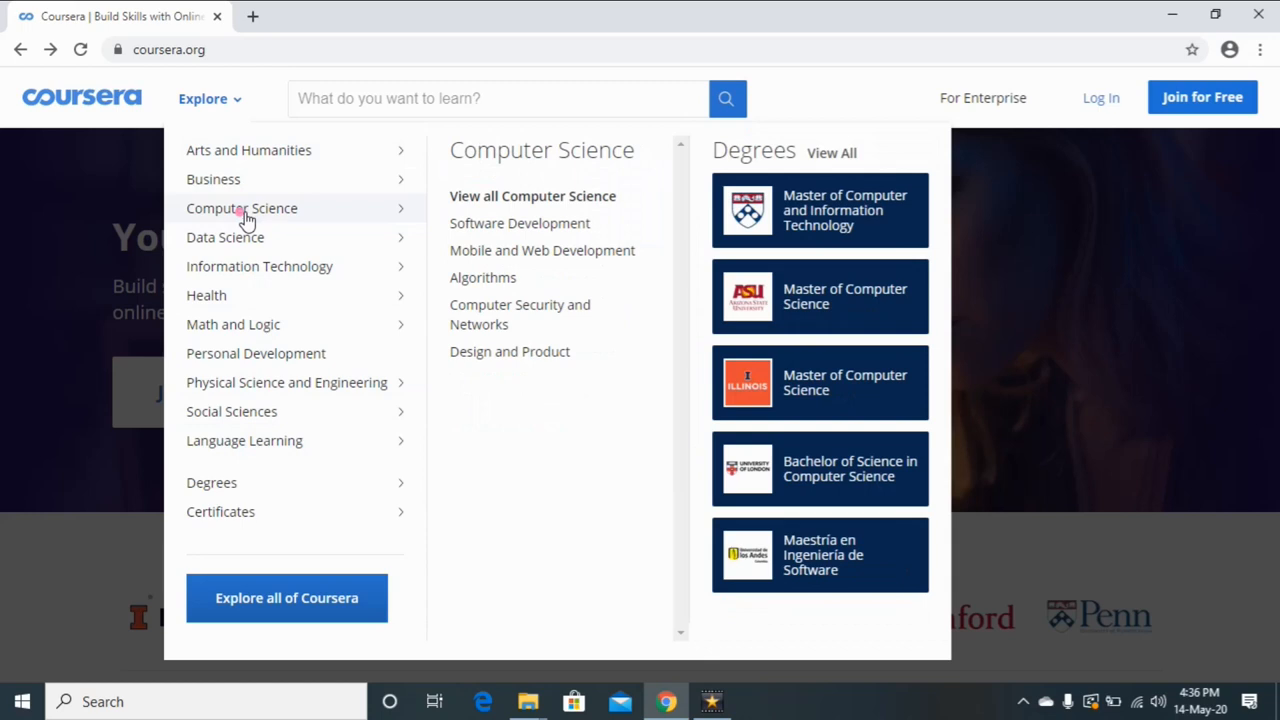
{"action": "left_click", "coordinate": [242, 208]}
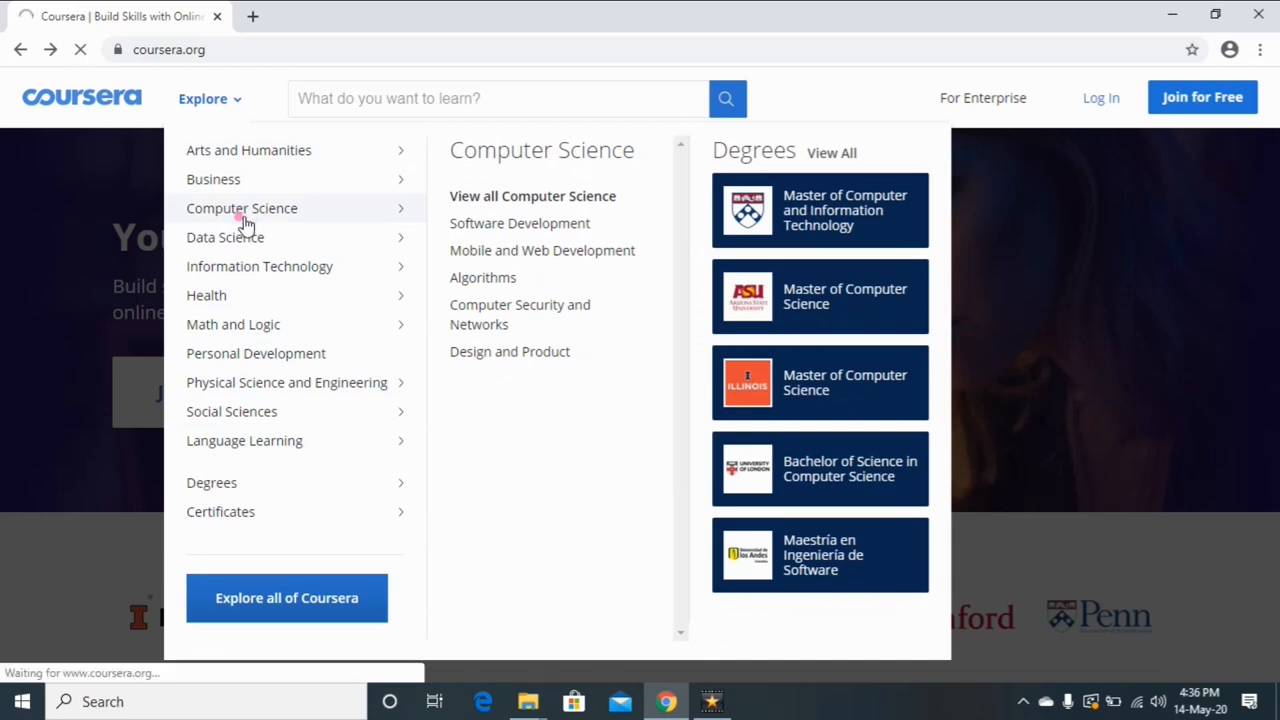
{"action": "left_click", "coordinate": [241, 208]}
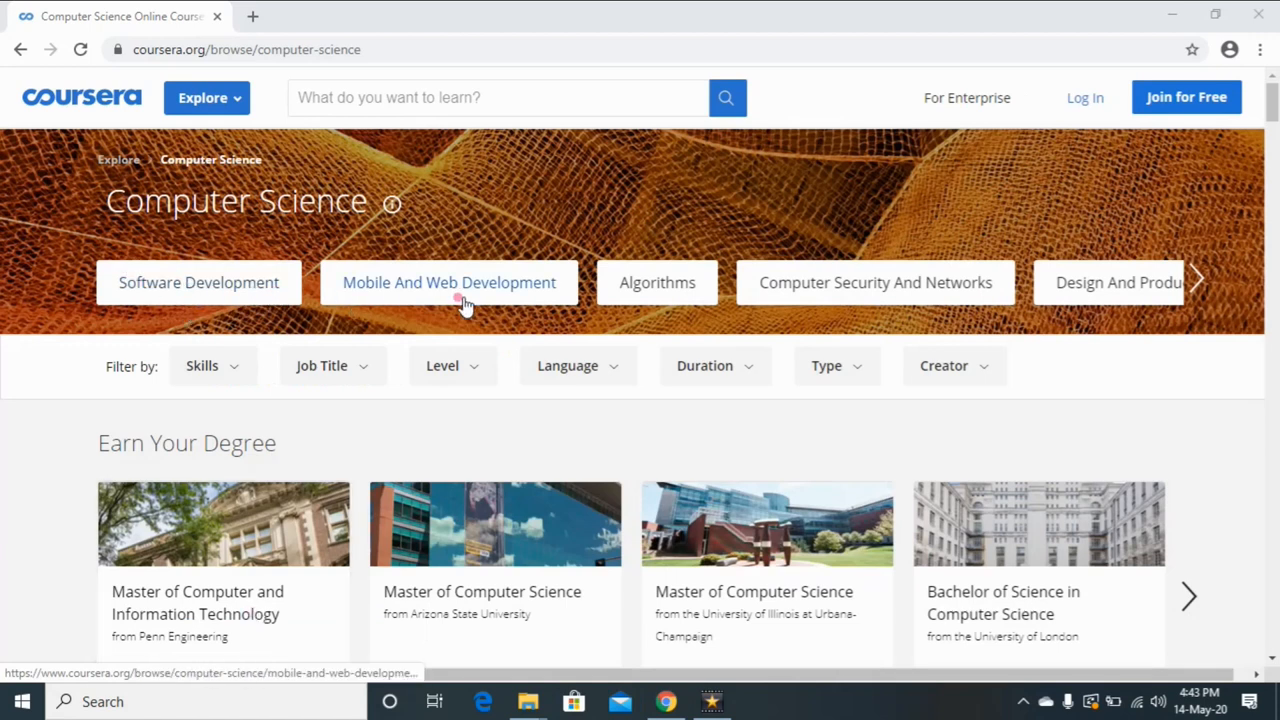
{"action": "mouse_move", "coordinate": [400, 310]}
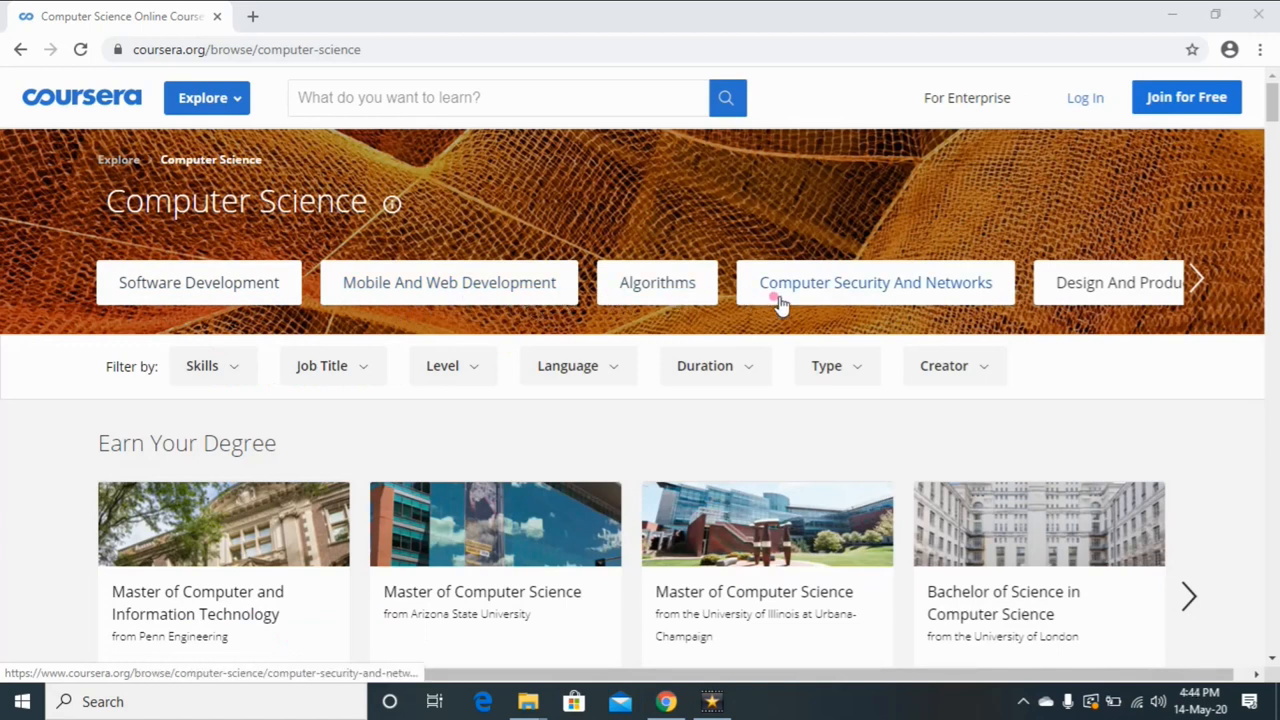
{"action": "mouse_move", "coordinate": [910, 295]}
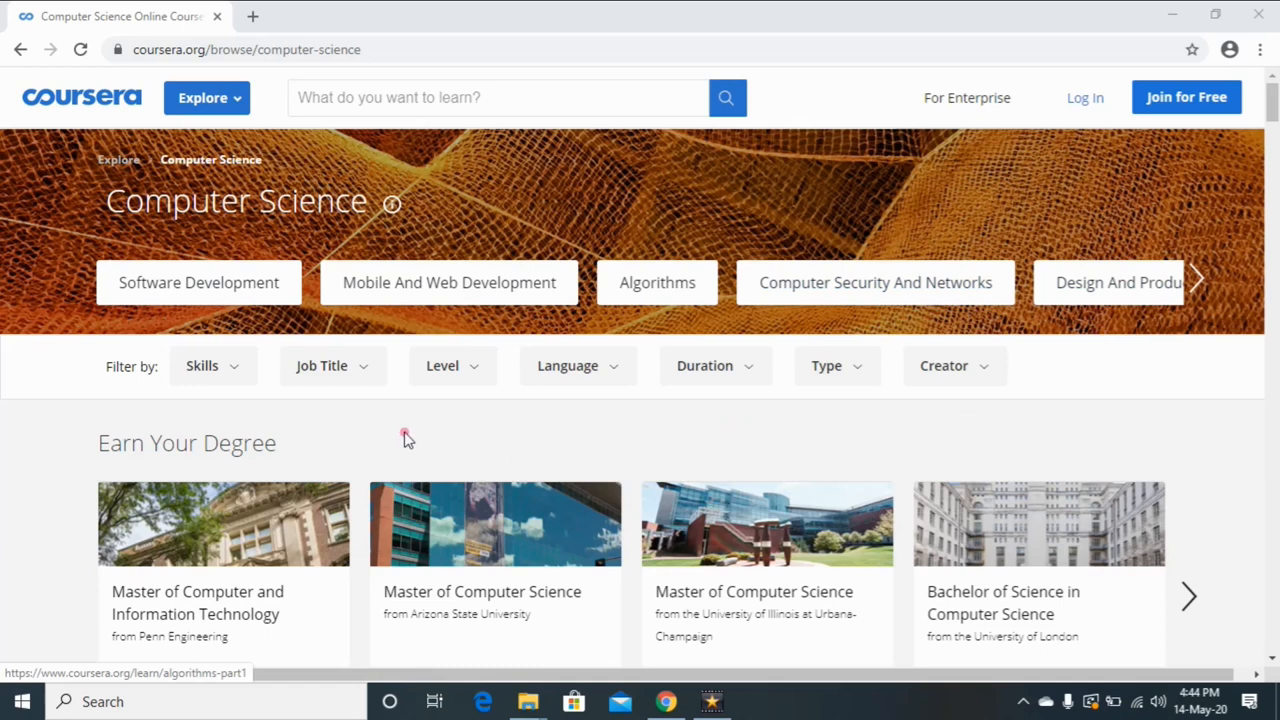
Scroll the Computer Science page to the Most Popular Computer Science Courses carousel.
{"action": "scroll", "scroll_direction": "down", "scroll_amount": 3}
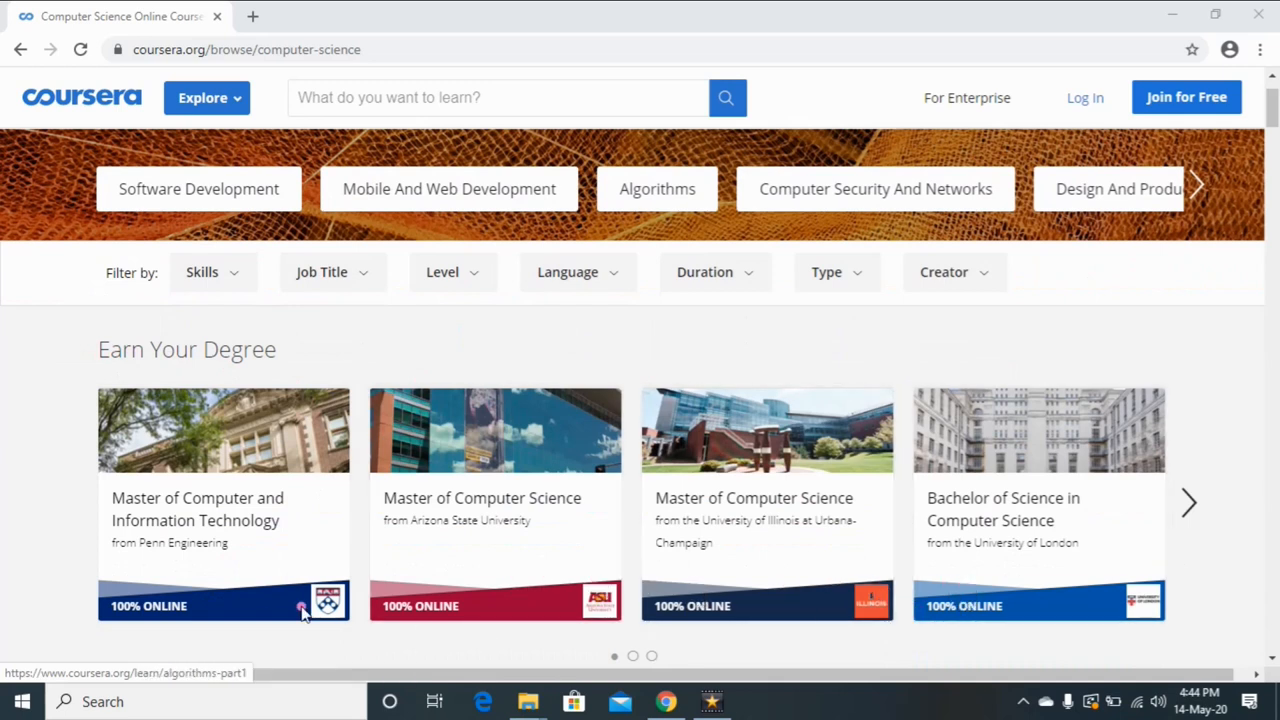
{"action": "scroll", "scroll_direction": "down", "scroll_amount": 3}
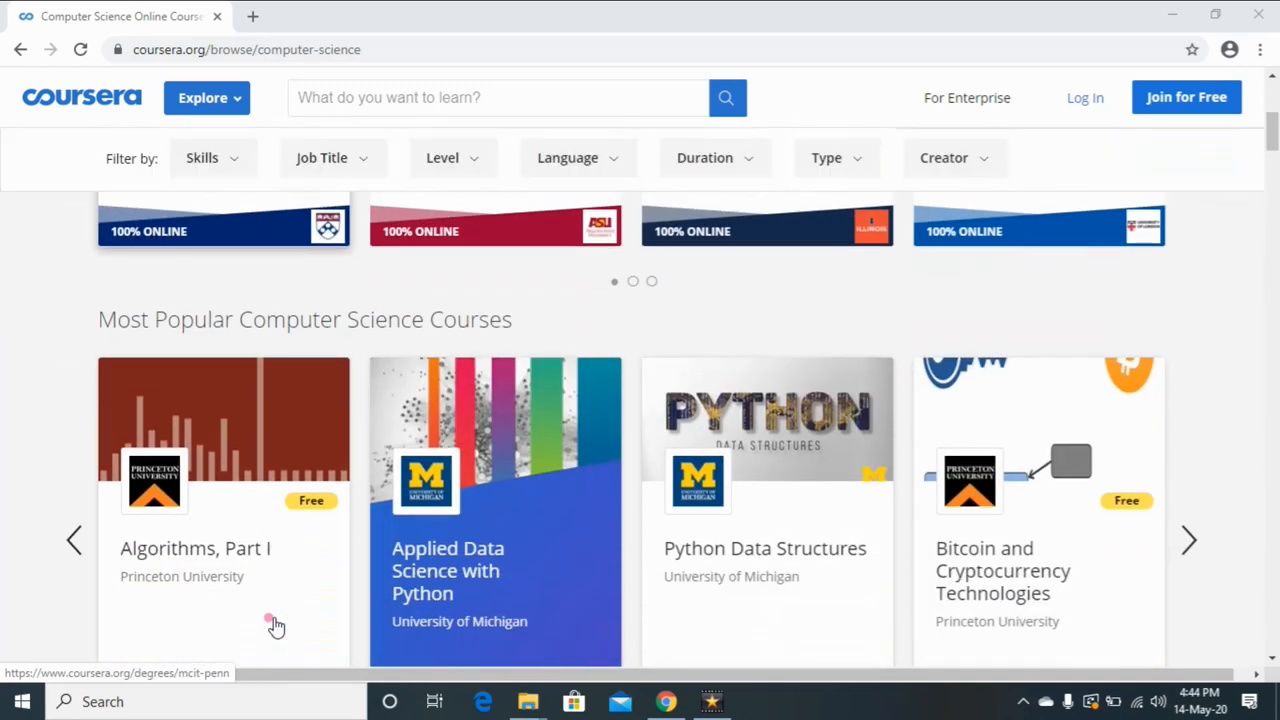
{"action": "scroll", "scroll_direction": "down", "scroll_amount": 3}
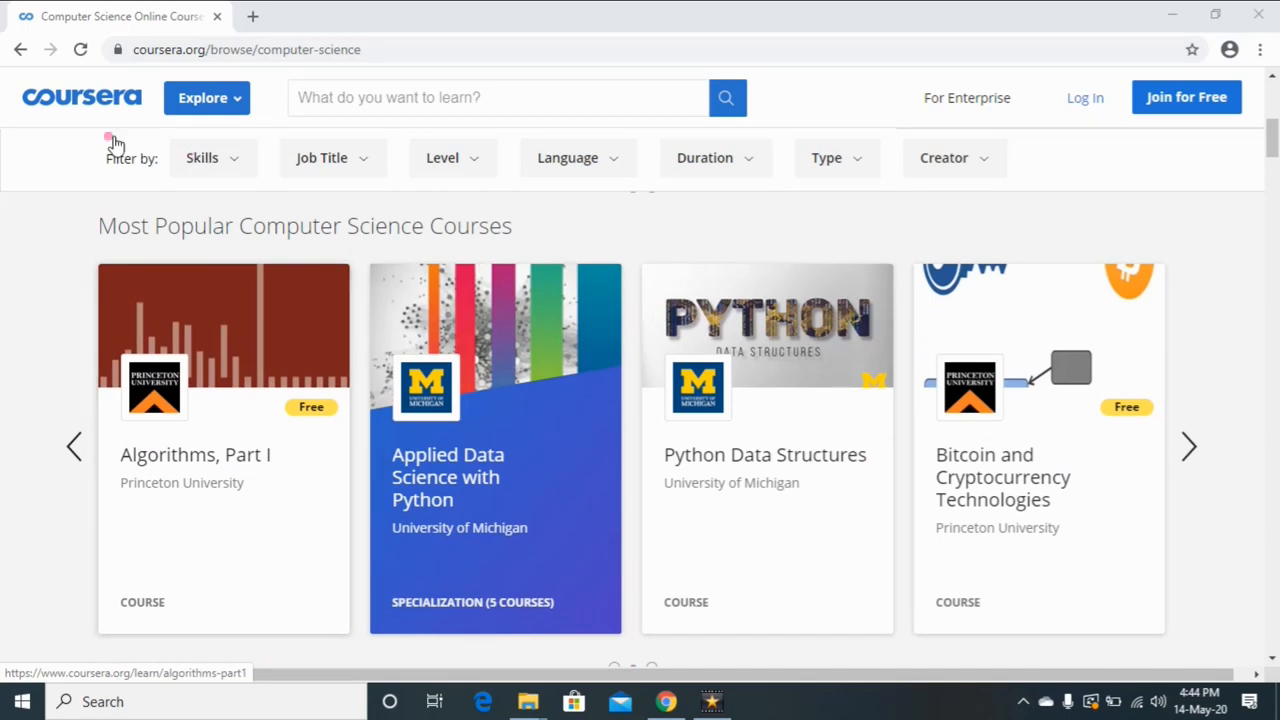
{"action": "mouse_move", "coordinate": [527, 233]}
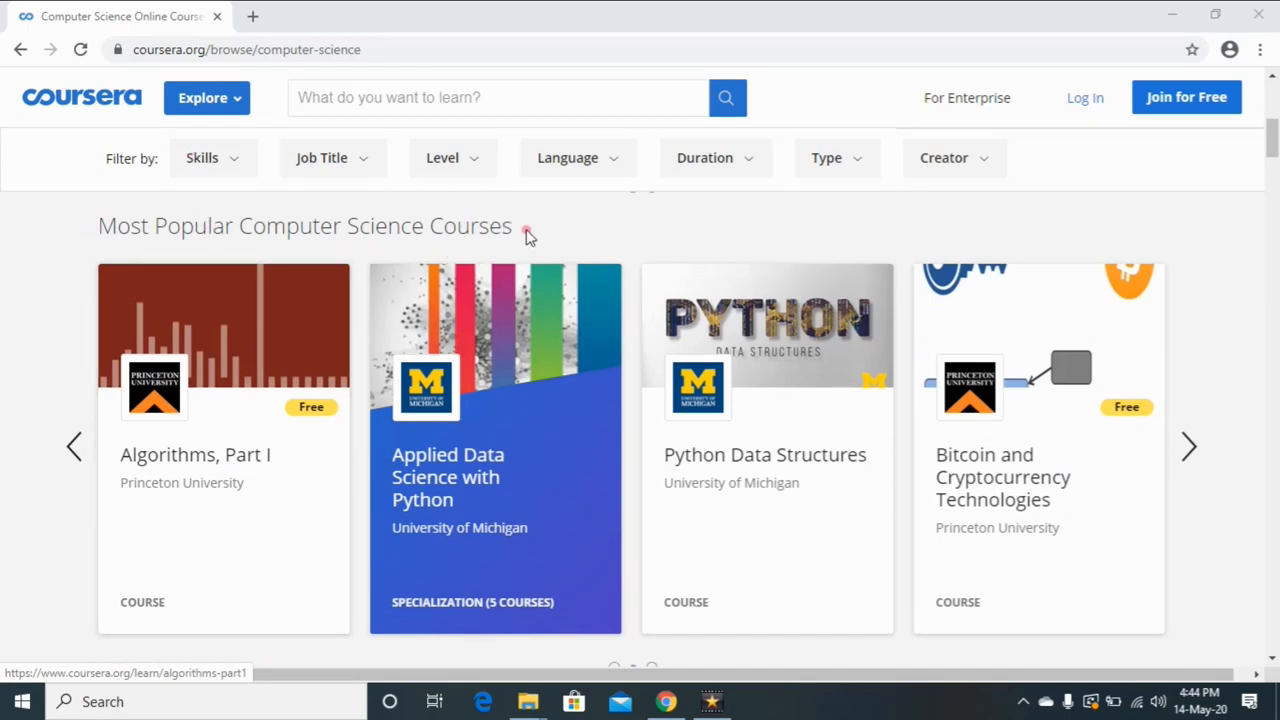
{"action": "scroll", "scroll_direction": "down", "scroll_amount": 3}
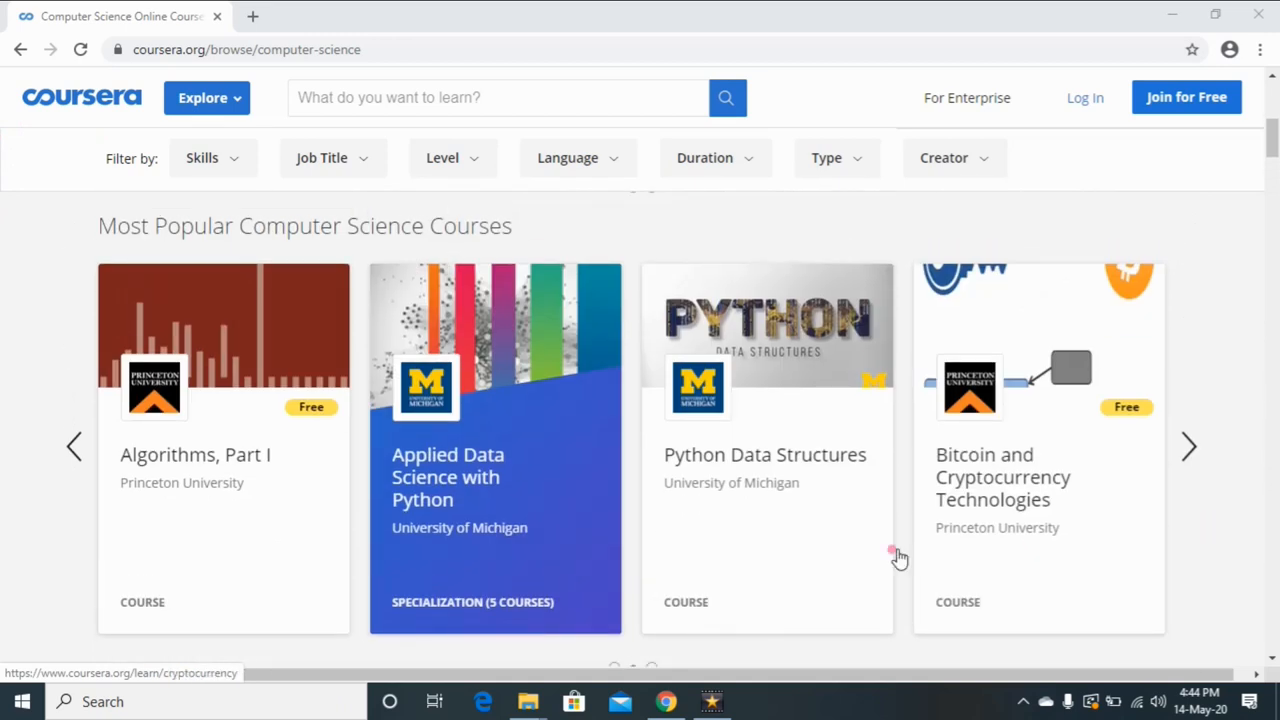
{"action": "mouse_move", "coordinate": [185, 460]}
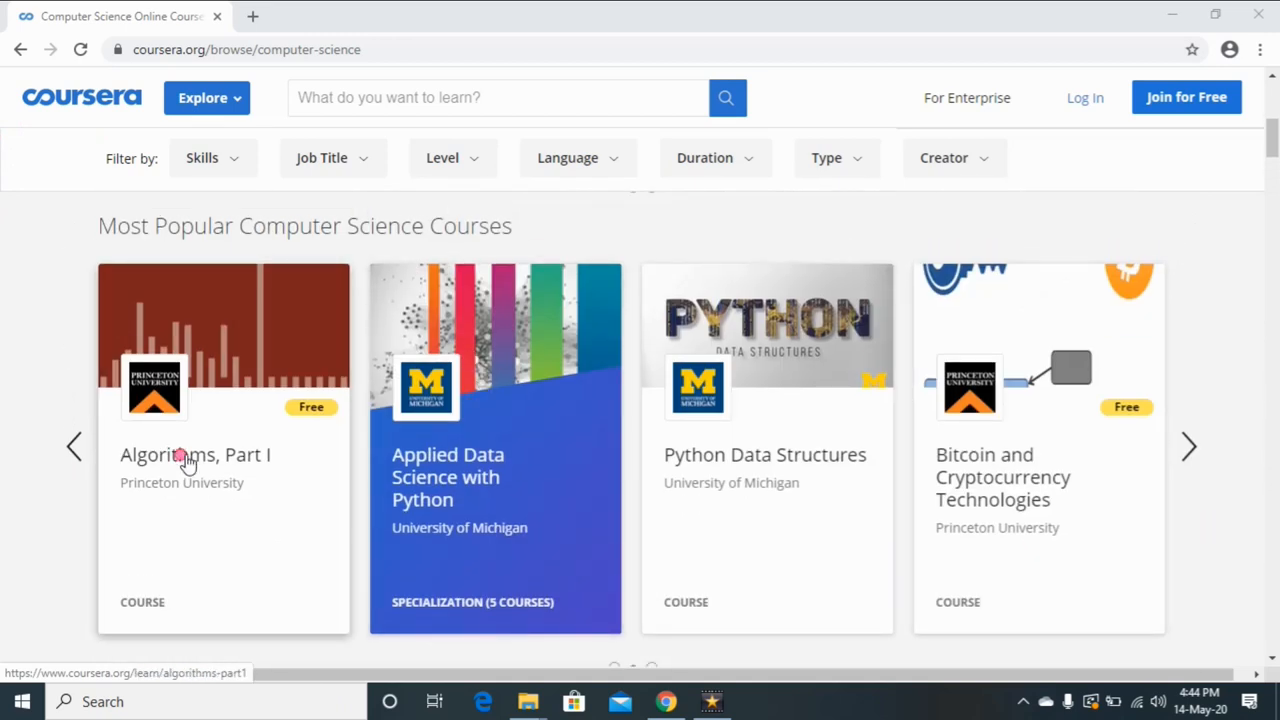
Open Princeton's Algorithms, Part I and read its skills gained and course details.
{"action": "left_click", "coordinate": [195, 454]}
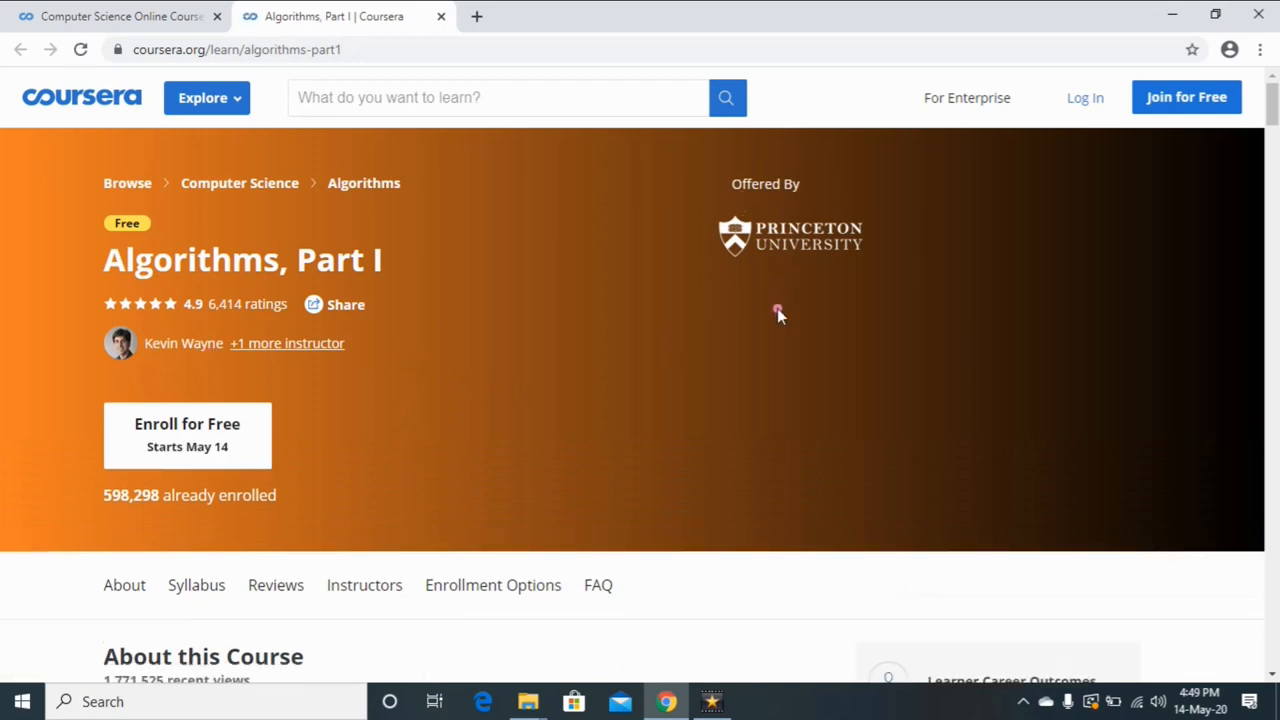
{"action": "scroll", "scroll_direction": "down", "scroll_amount": 3}
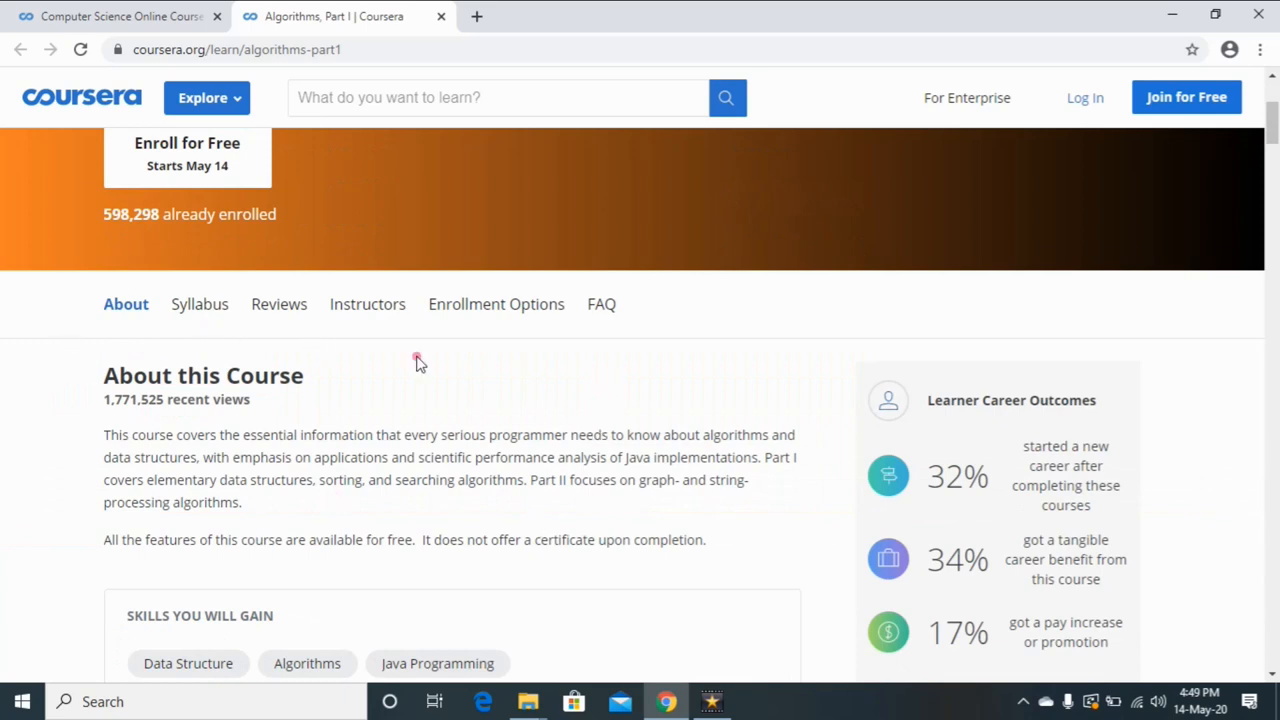
{"action": "scroll", "scroll_direction": "down", "scroll_amount": 3}
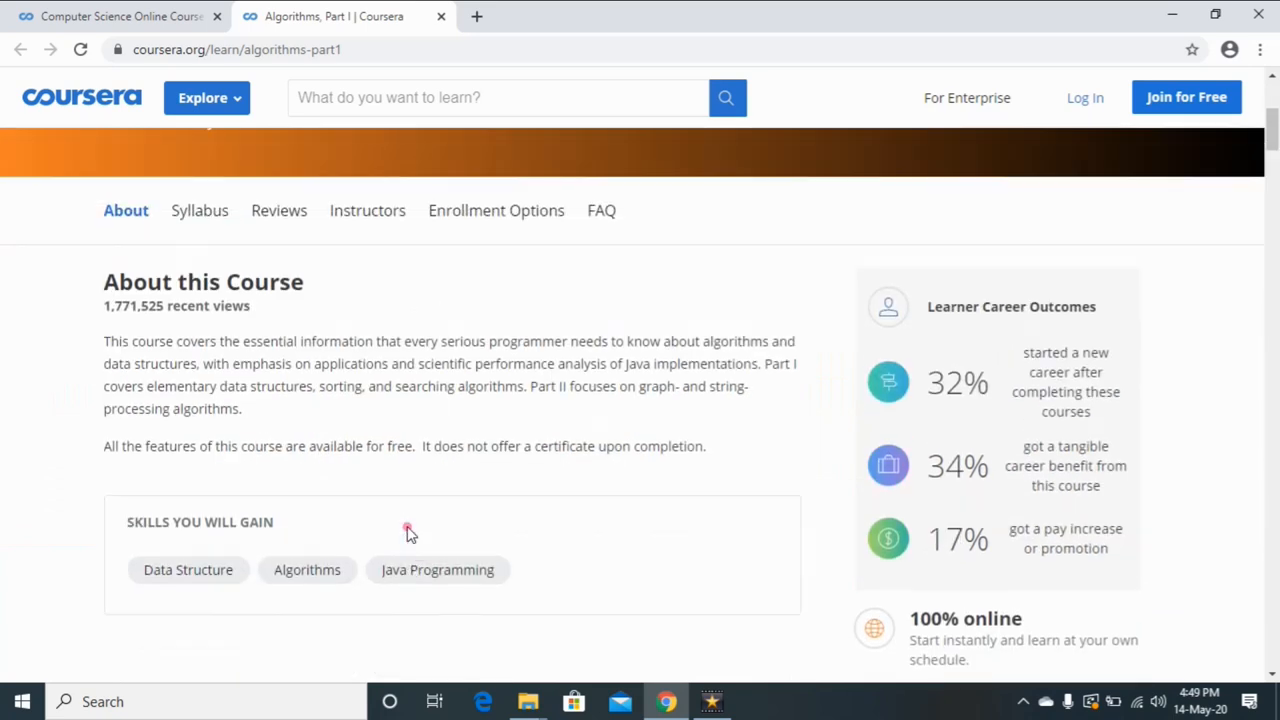
{"action": "mouse_move", "coordinate": [148, 592]}
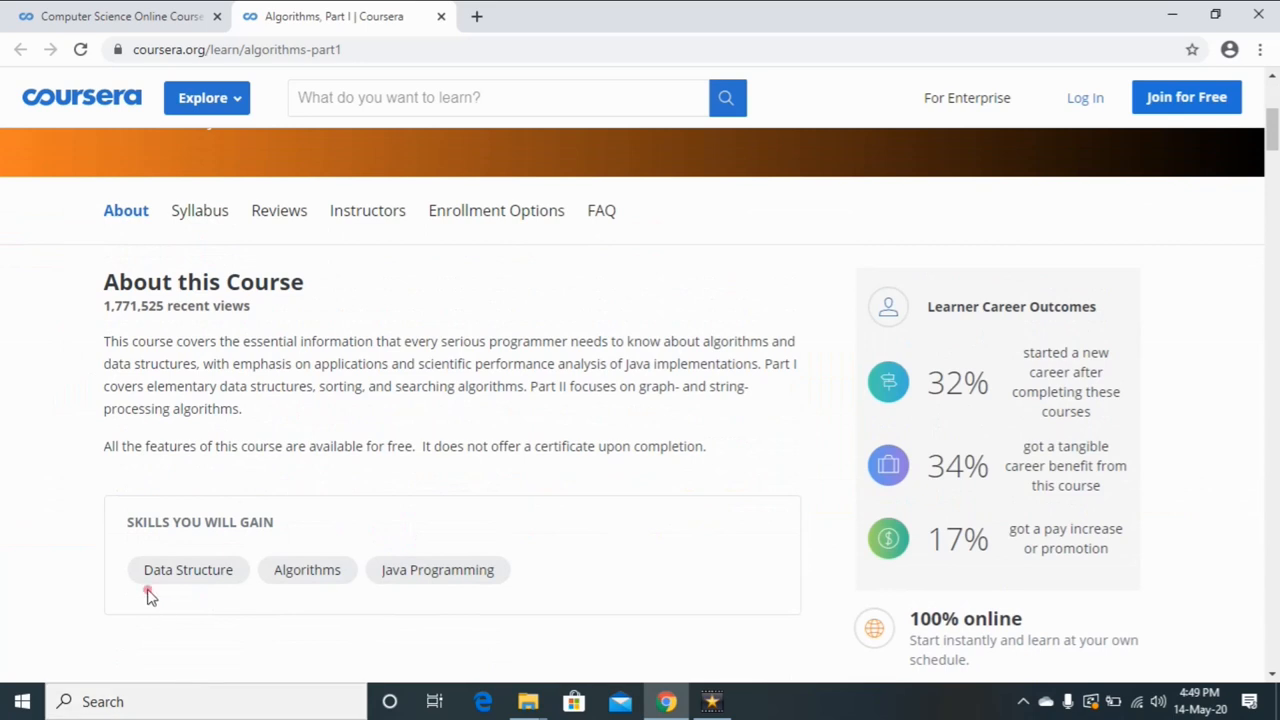
{"action": "mouse_move", "coordinate": [433, 600]}
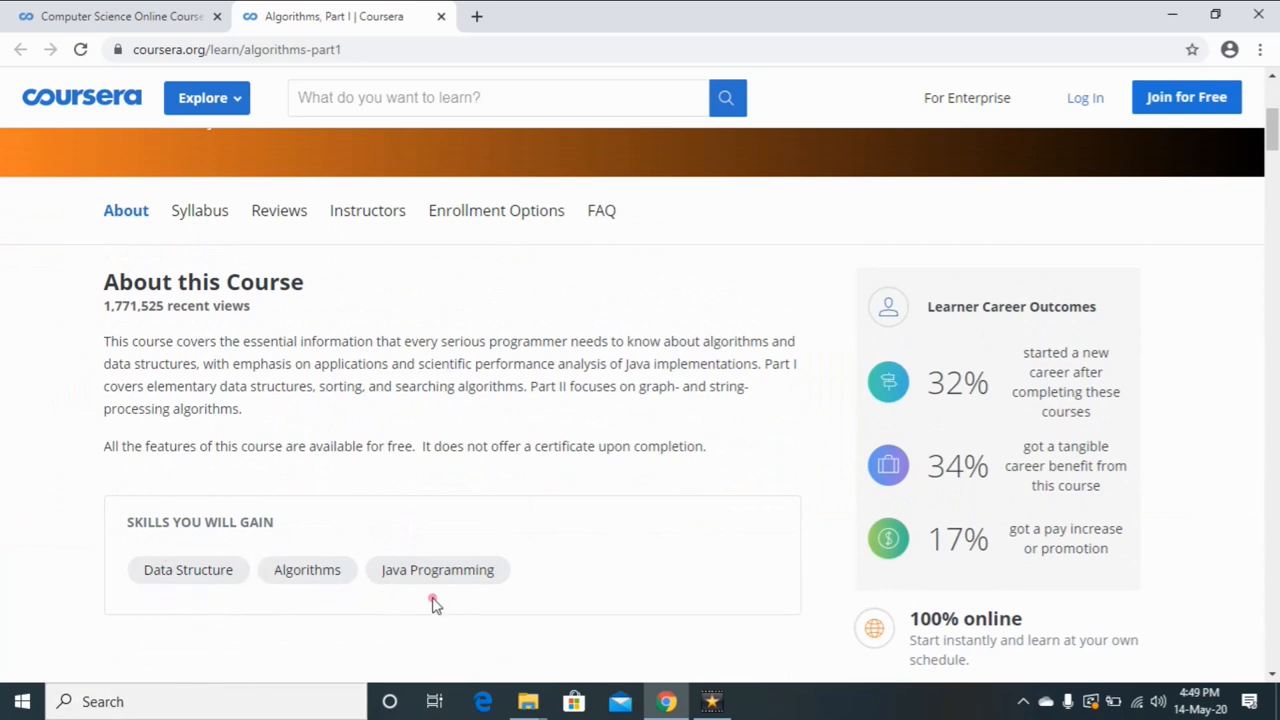
{"action": "scroll", "scroll_direction": "down", "scroll_amount": 3}
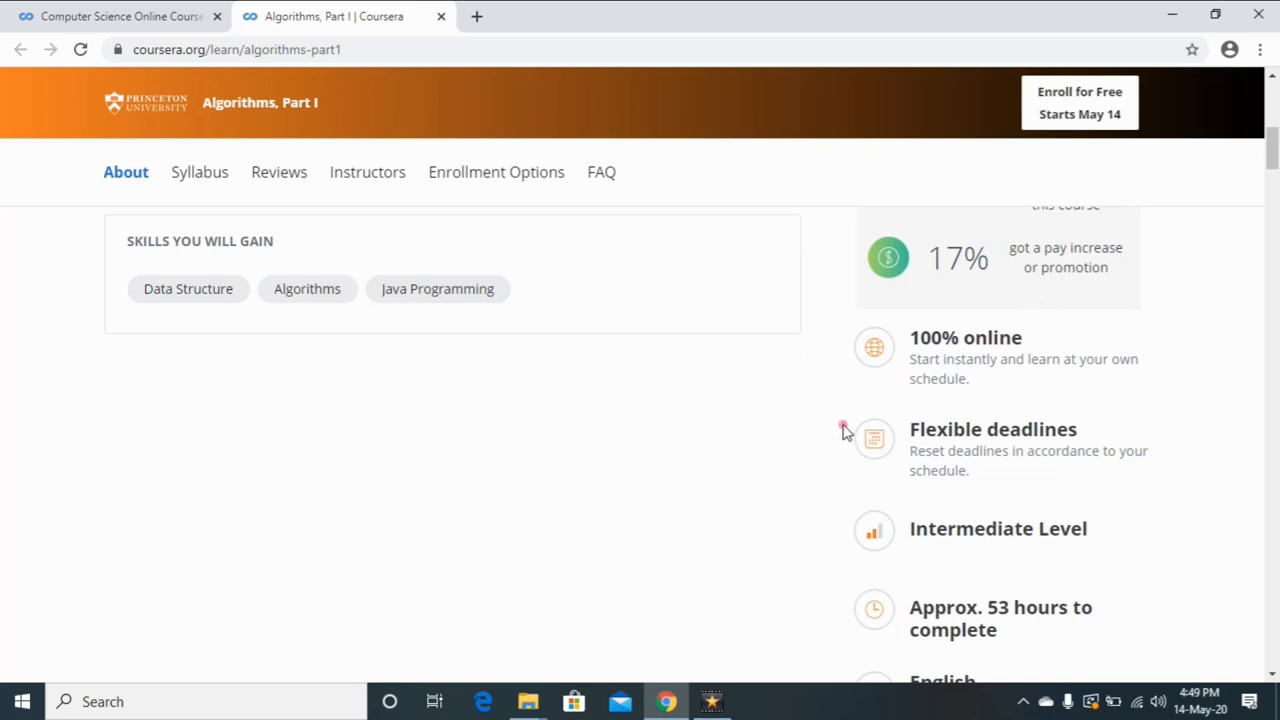
{"action": "mouse_move", "coordinate": [1051, 381]}
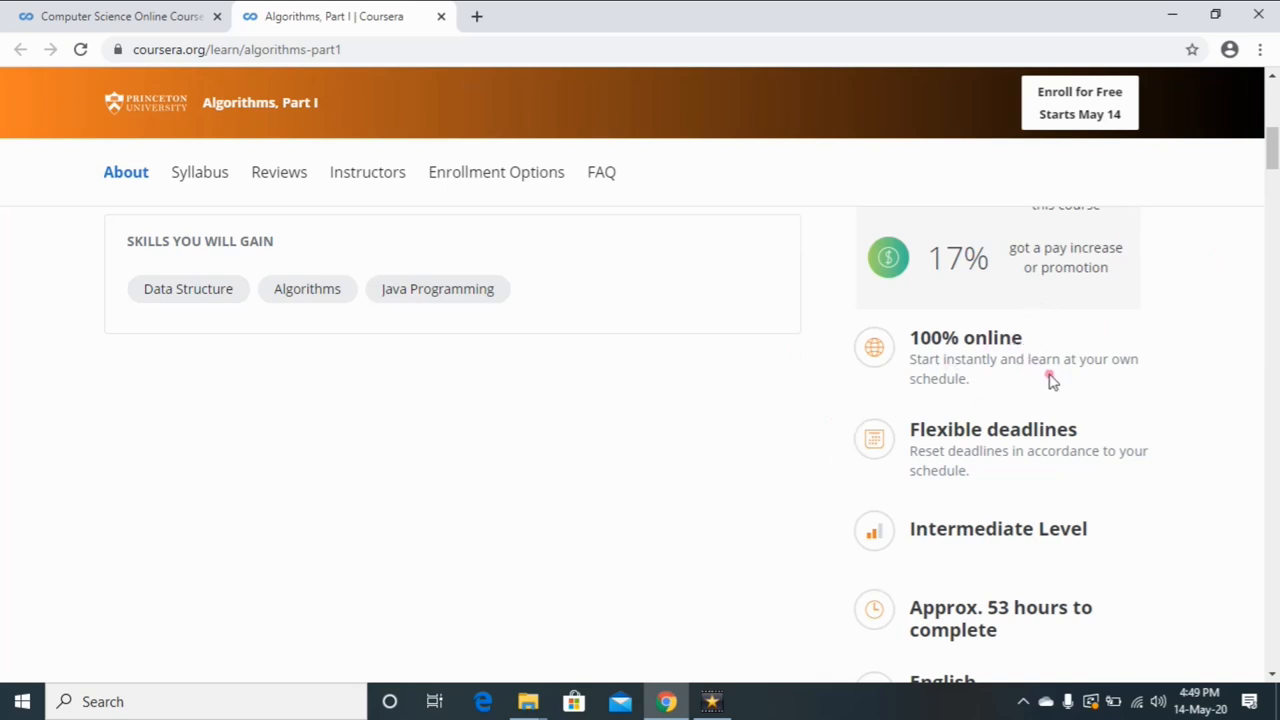
Scroll past reviews to the syllabus's Week 1 Course Introduction and Union–Find modules.
{"action": "scroll", "scroll_direction": "down", "scroll_amount": 3}
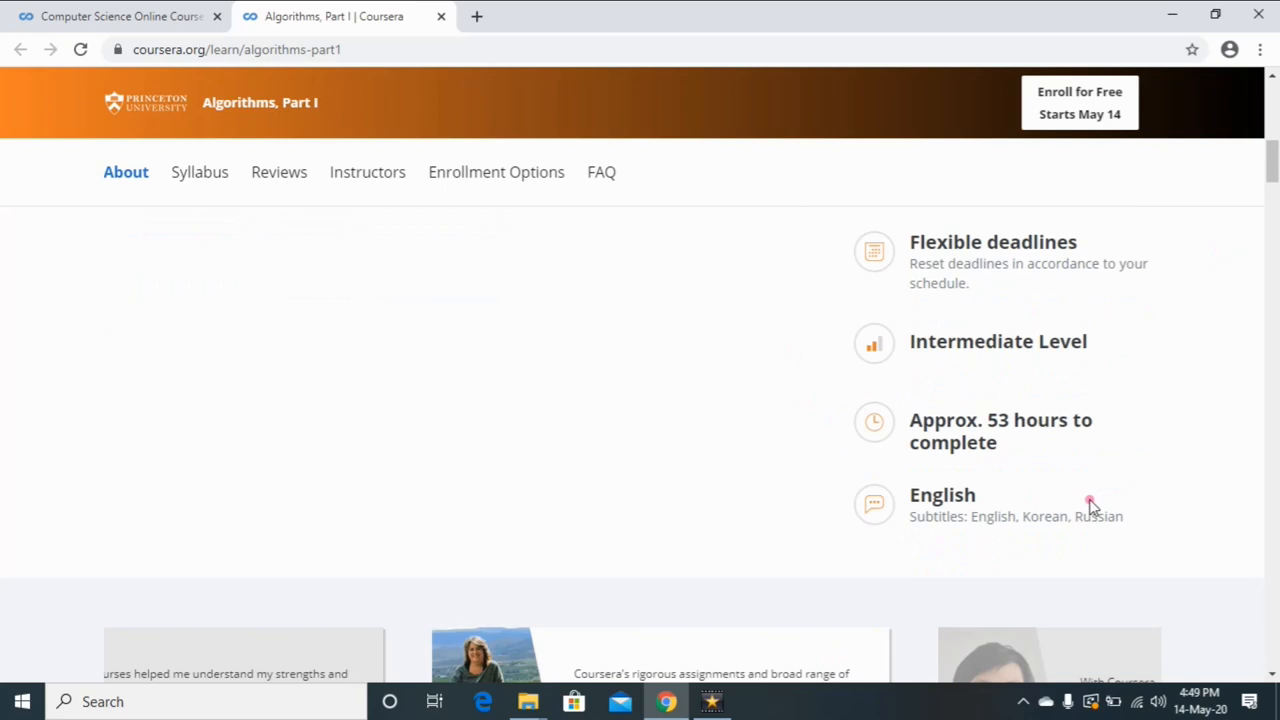
{"action": "mouse_move", "coordinate": [918, 375]}
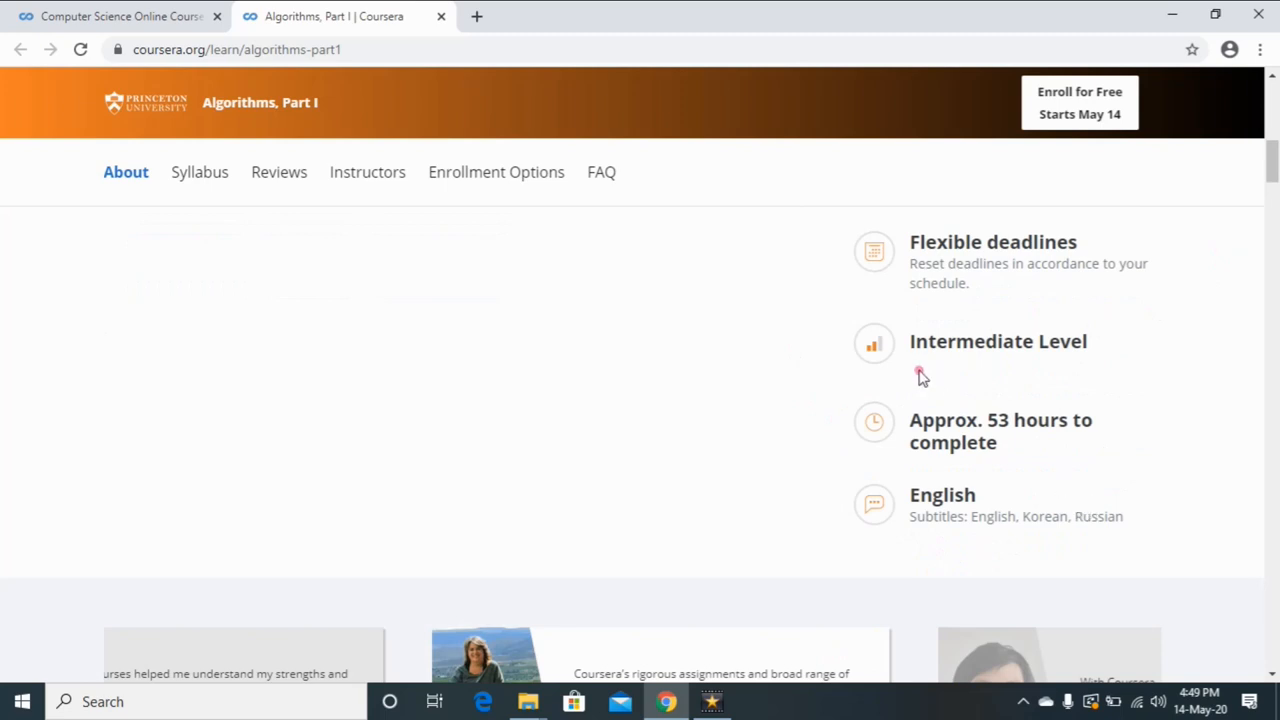
{"action": "mouse_move", "coordinate": [1128, 410]}
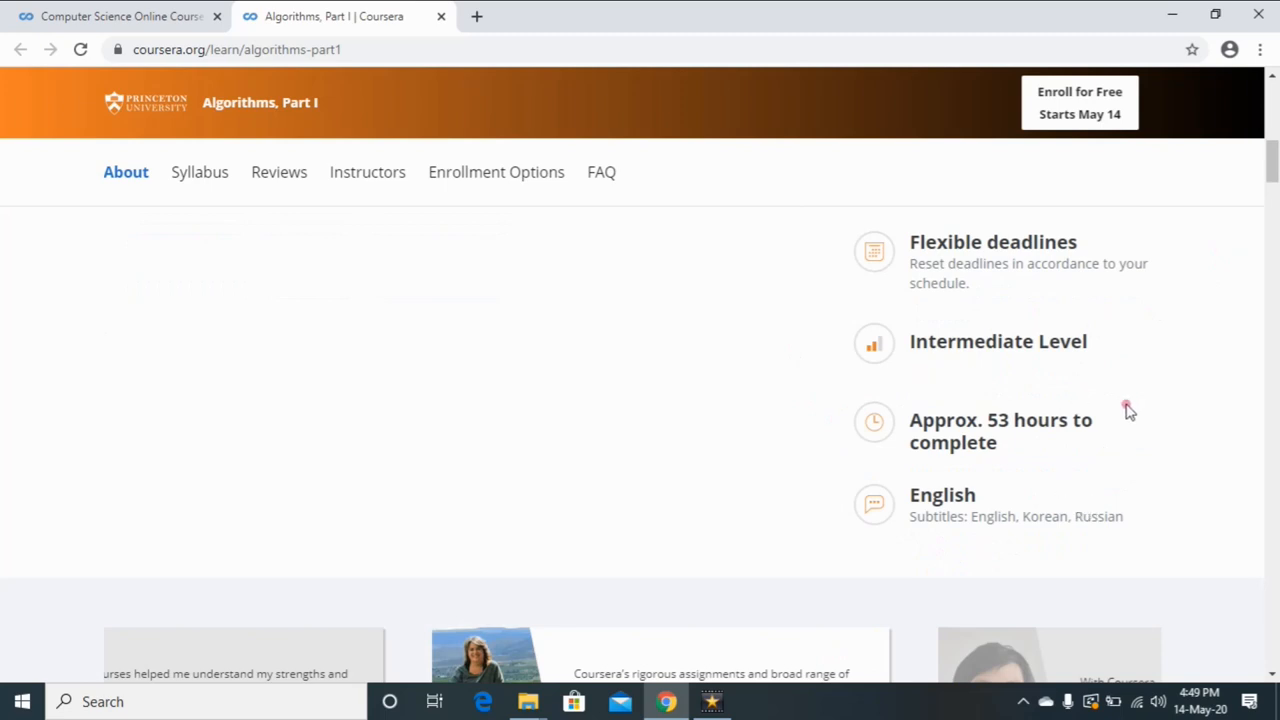
{"action": "mouse_move", "coordinate": [723, 543]}
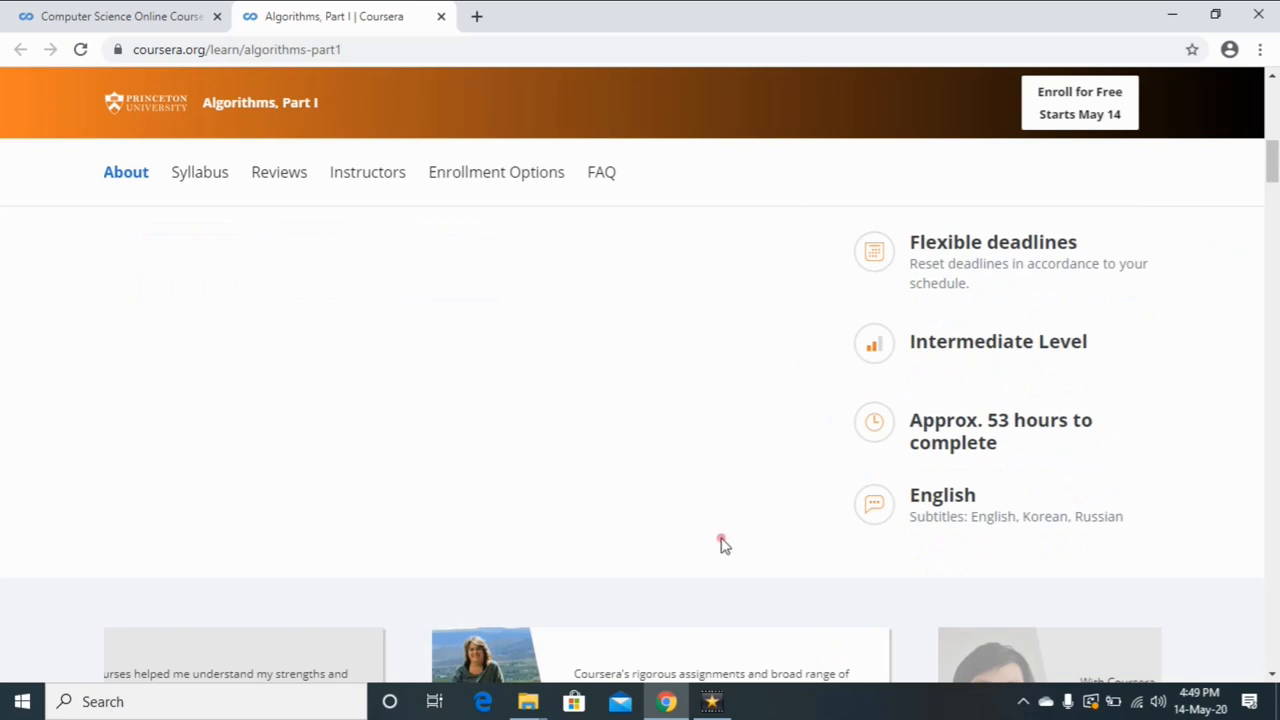
{"action": "mouse_move", "coordinate": [791, 416]}
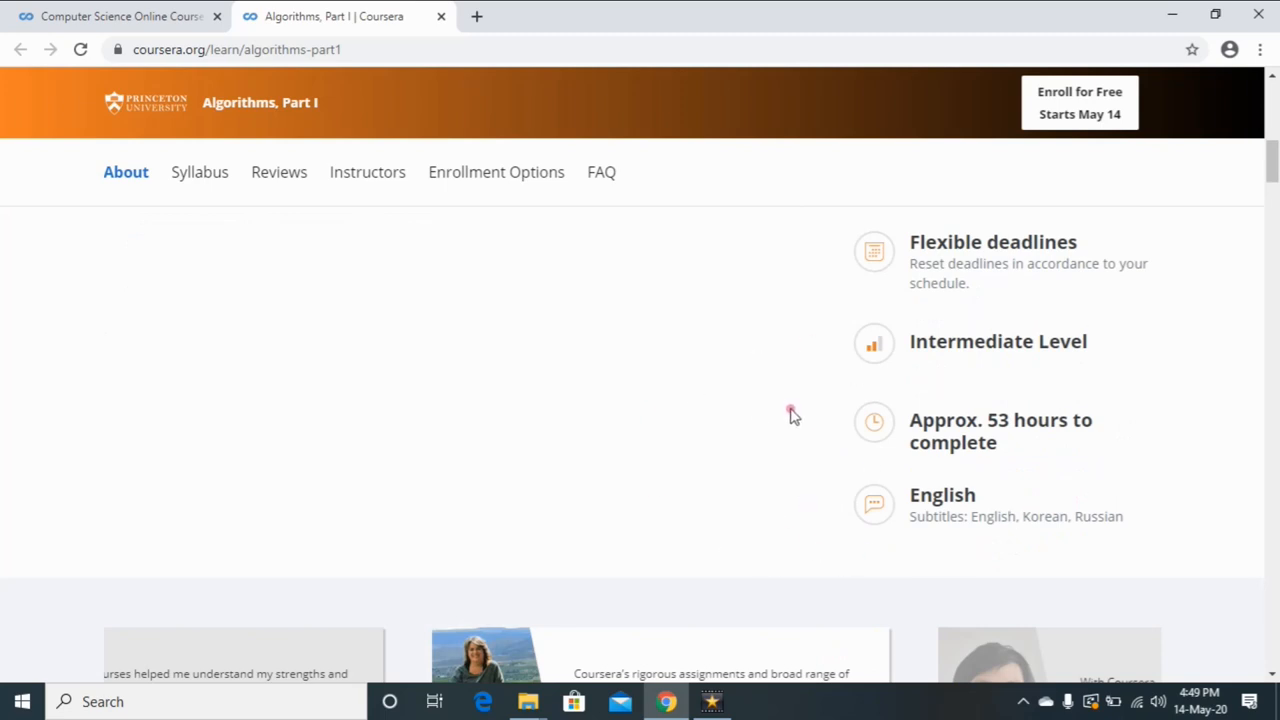
{"action": "scroll", "scroll_direction": "down", "scroll_amount": 3}
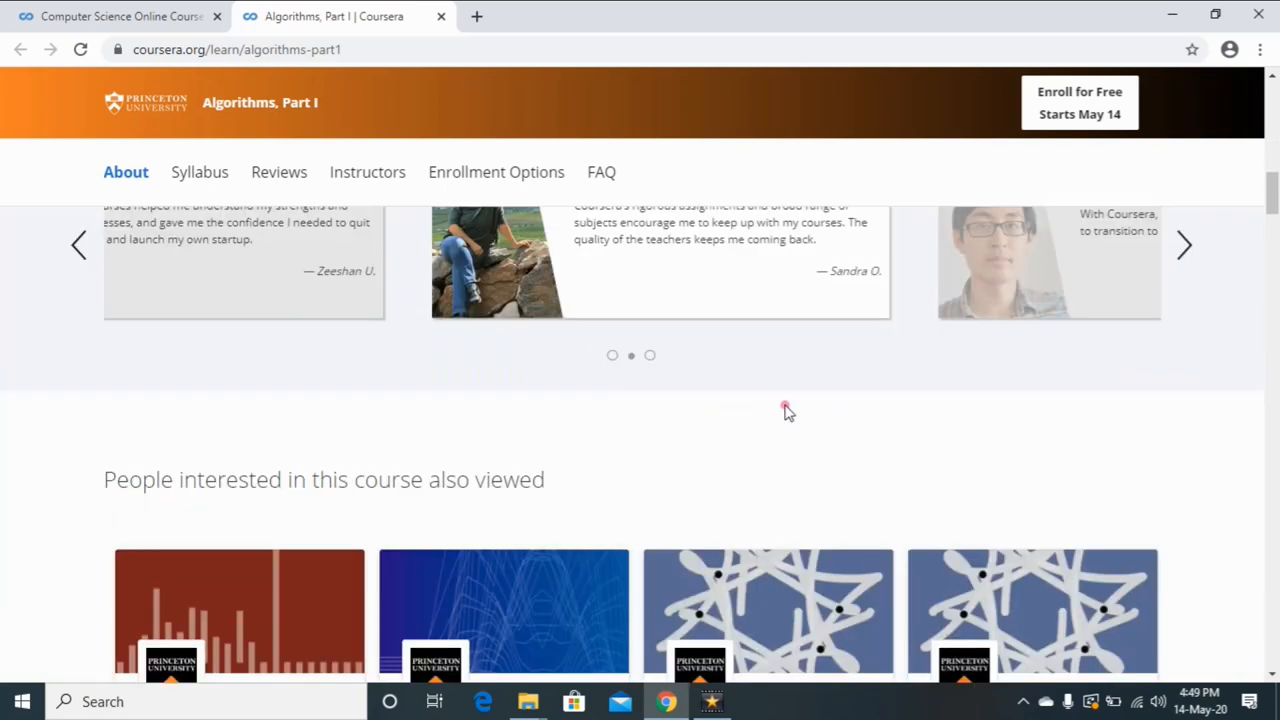
{"action": "scroll", "scroll_direction": "down", "scroll_amount": 3}
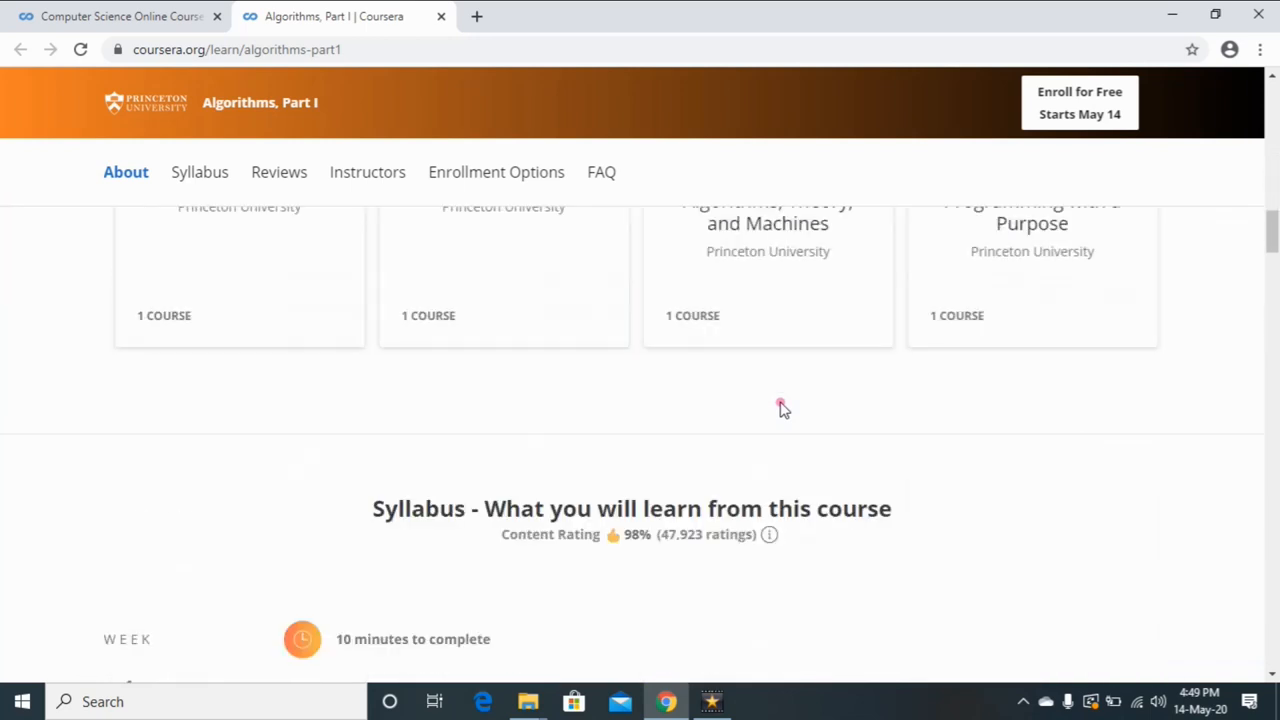
{"action": "left_click", "coordinate": [198, 171]}
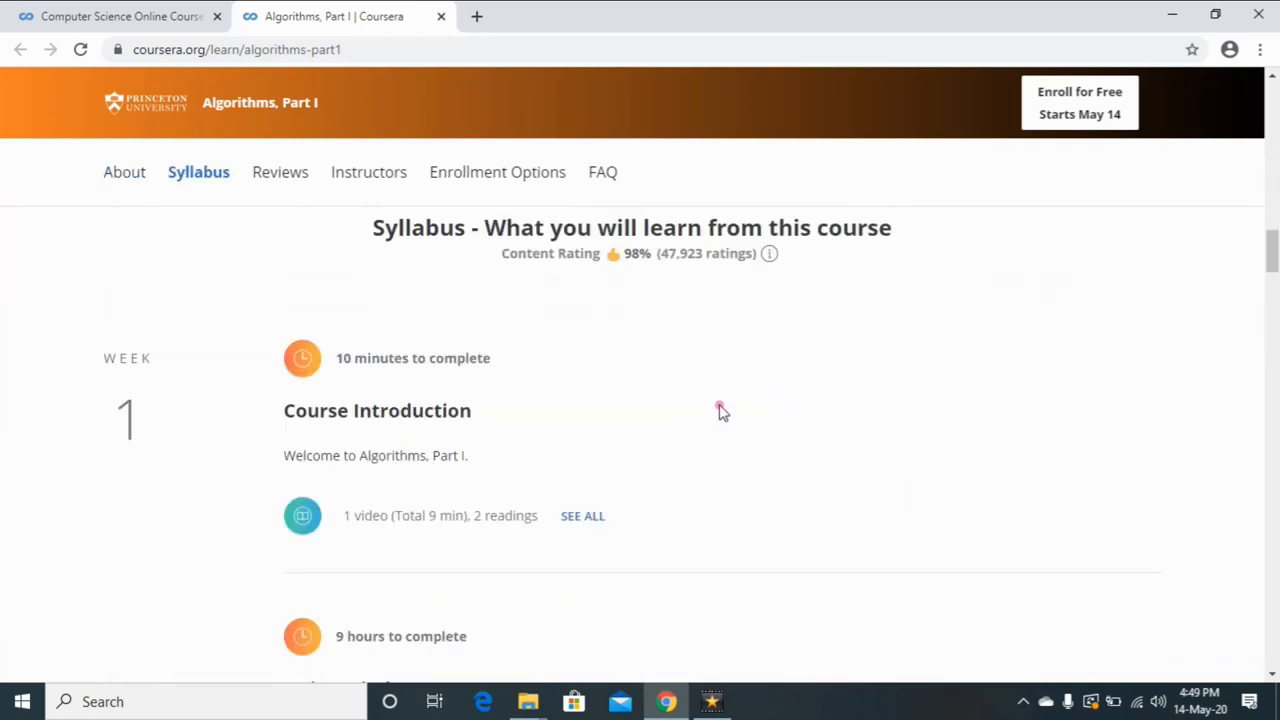
{"action": "scroll", "scroll_direction": "down", "scroll_amount": 3}
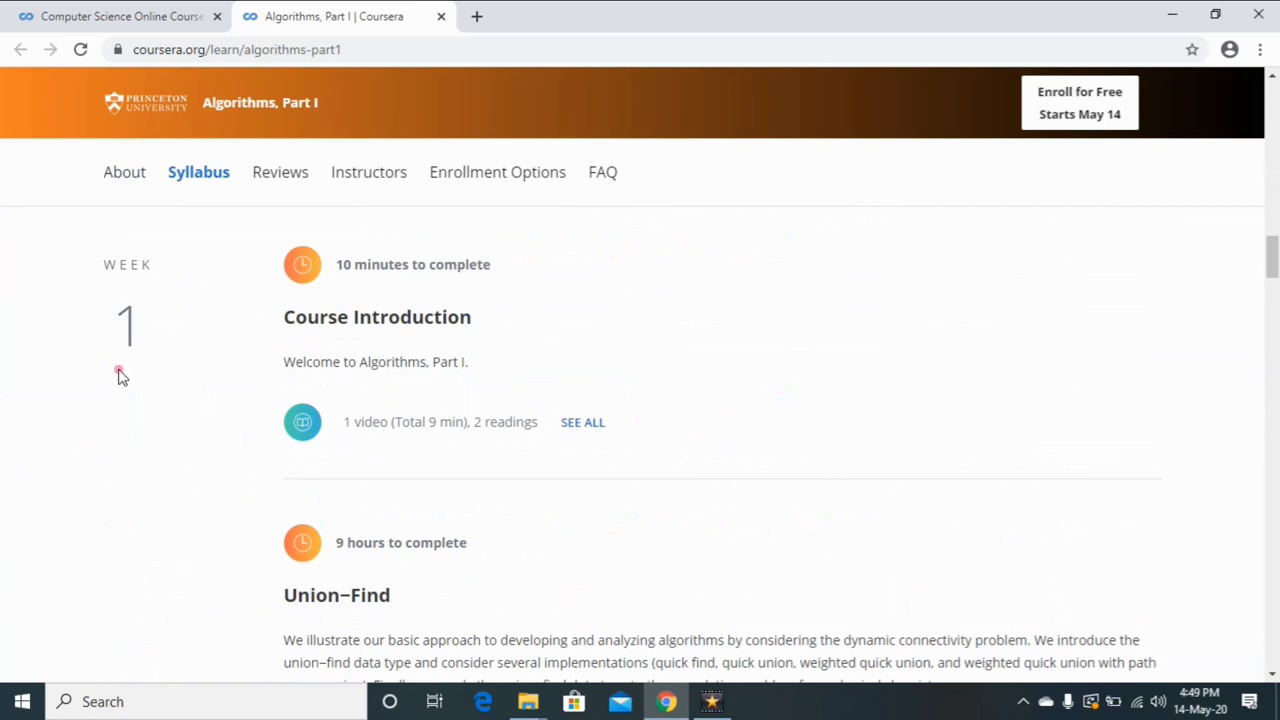
{"action": "mouse_move", "coordinate": [406, 518]}
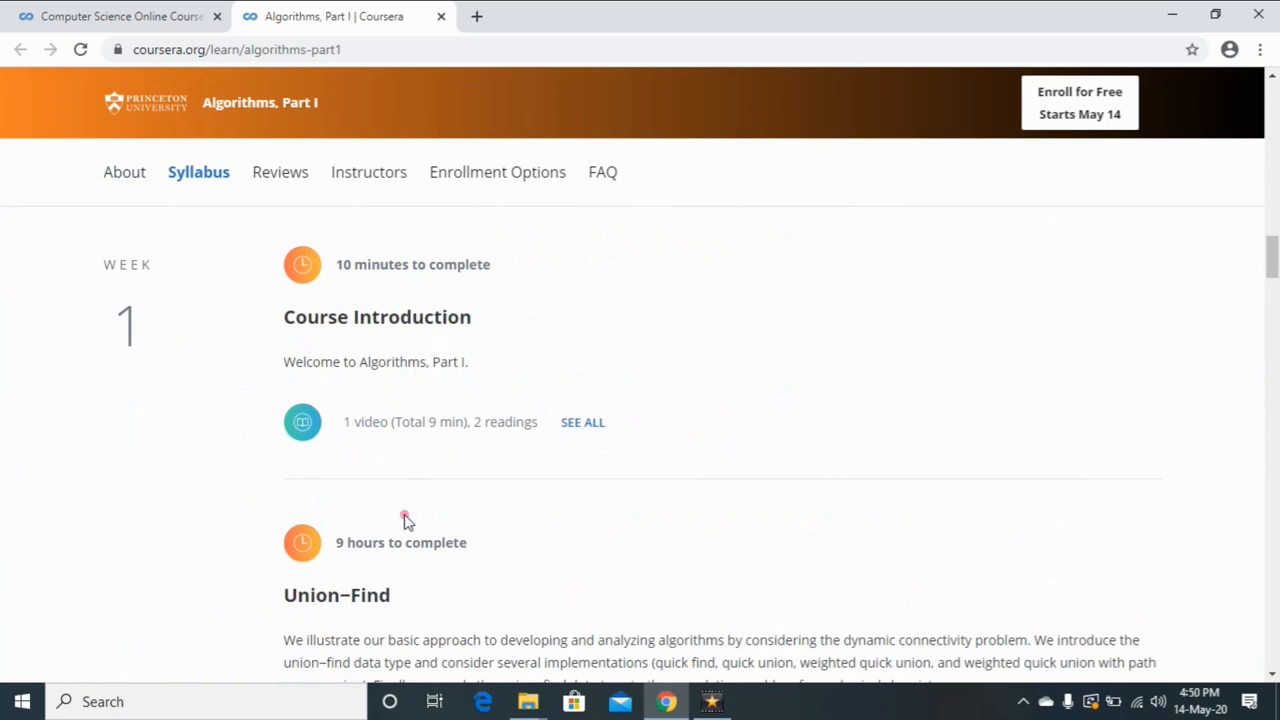
{"action": "scroll", "scroll_direction": "down", "scroll_amount": 3}
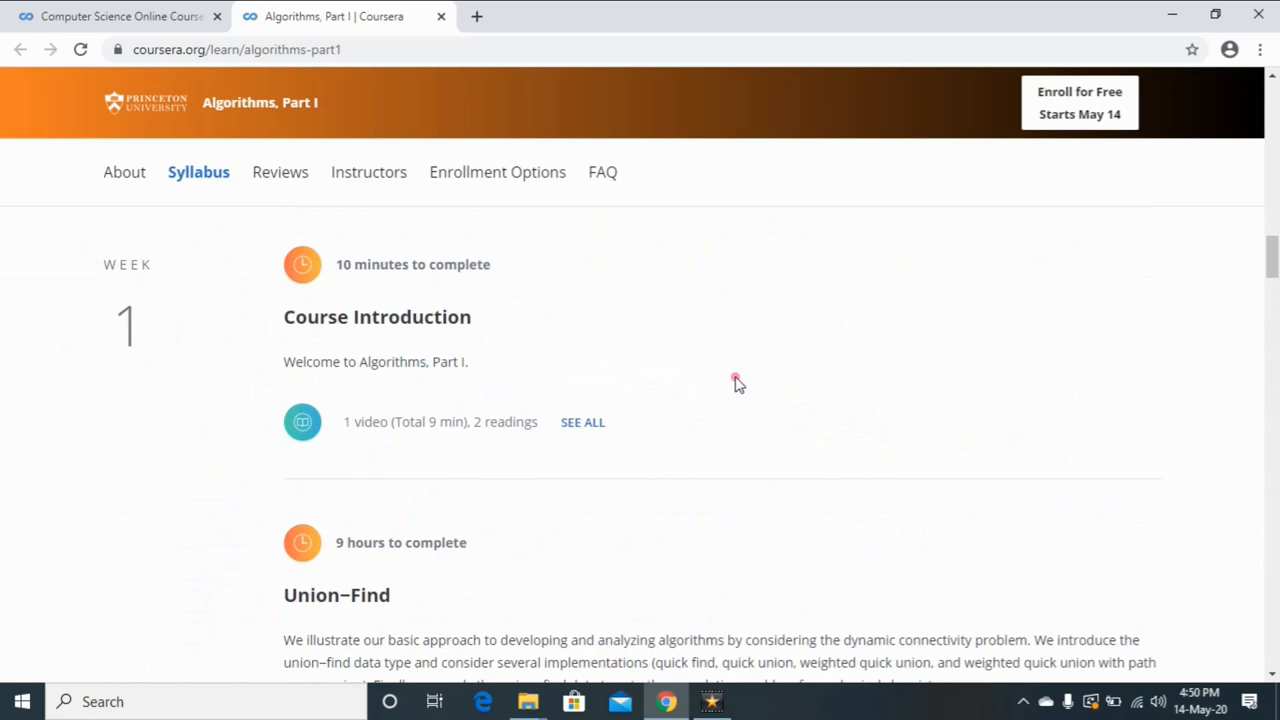
Return to the coursera.org home page with its 'Your Course to Success' offer.
{"action": "left_click", "coordinate": [124, 171]}
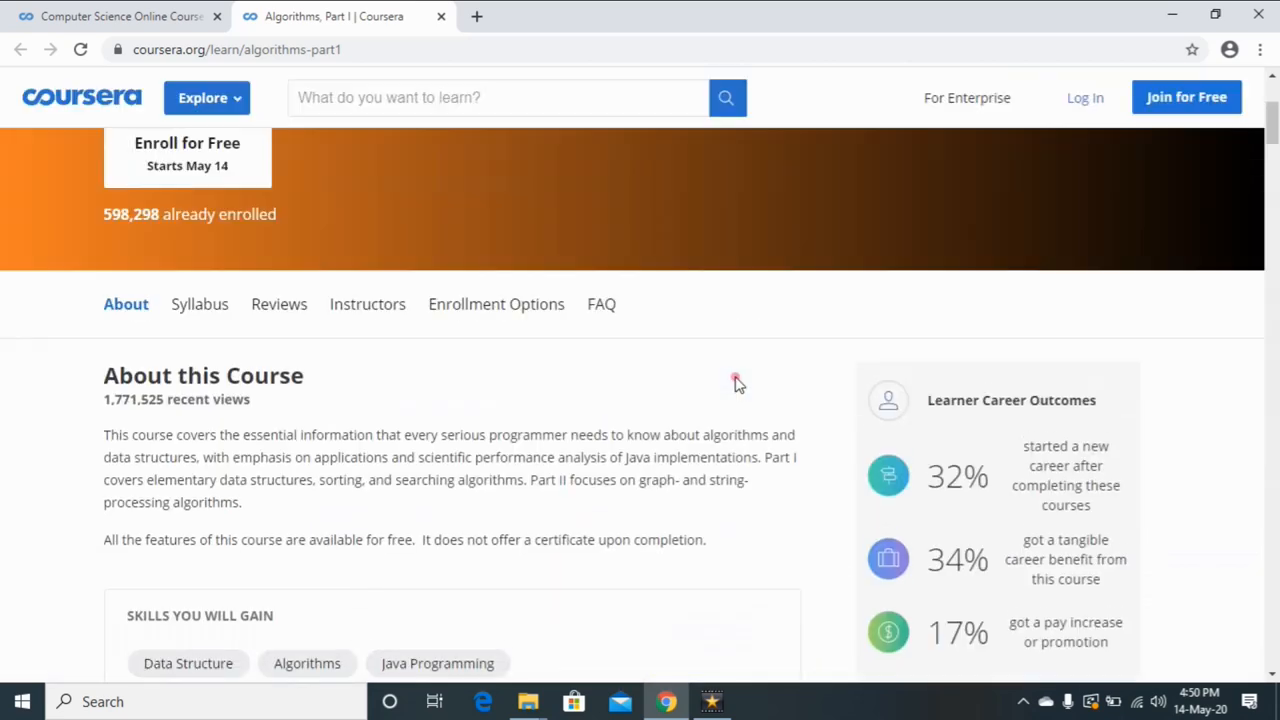
{"action": "scroll", "scroll_direction": "up", "scroll_amount": 3}
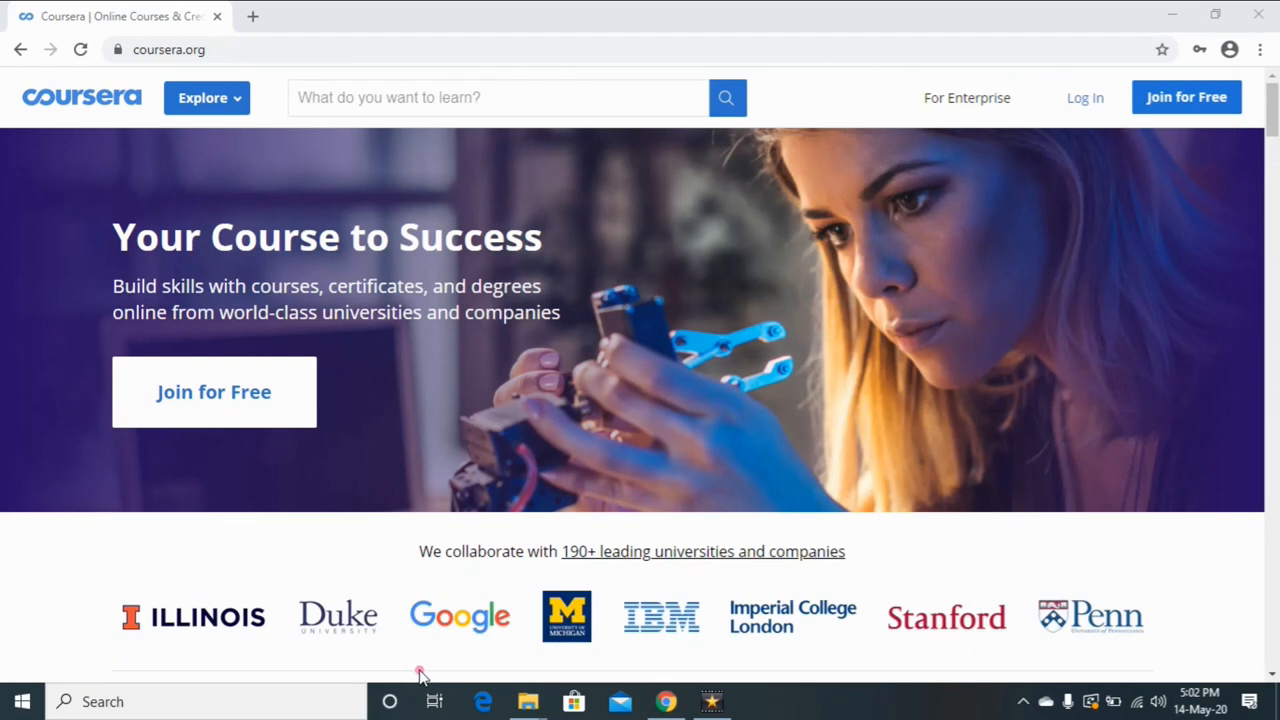
{"action": "mouse_move", "coordinate": [1160, 147]}
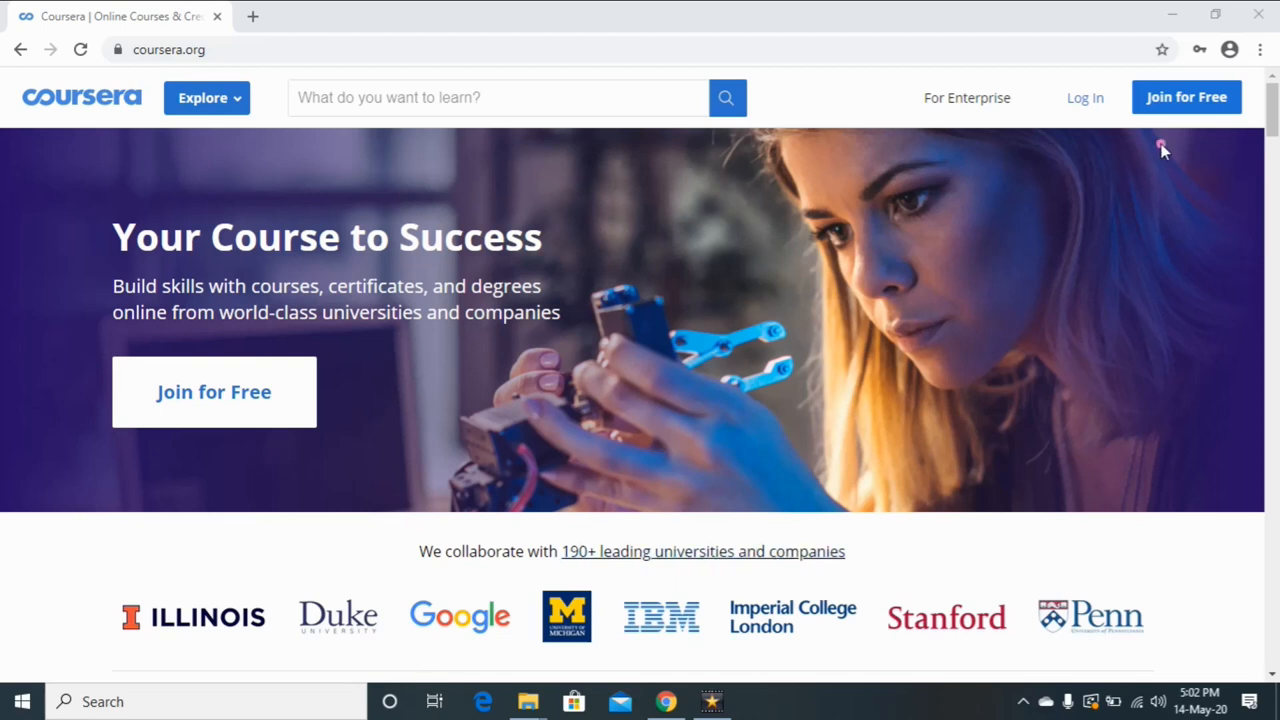
Bring up the Join for Free sign-up dialog from the header.
{"action": "left_click", "coordinate": [1186, 97]}
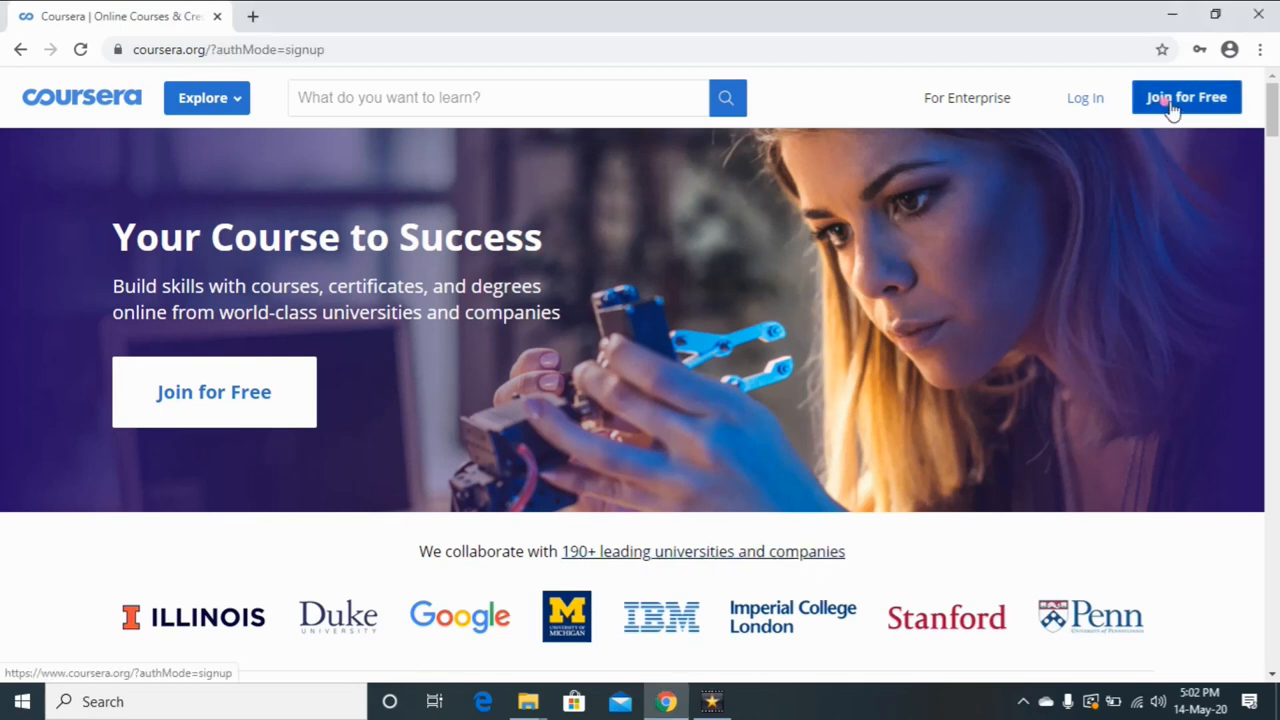
{"action": "left_click", "coordinate": [1186, 97]}
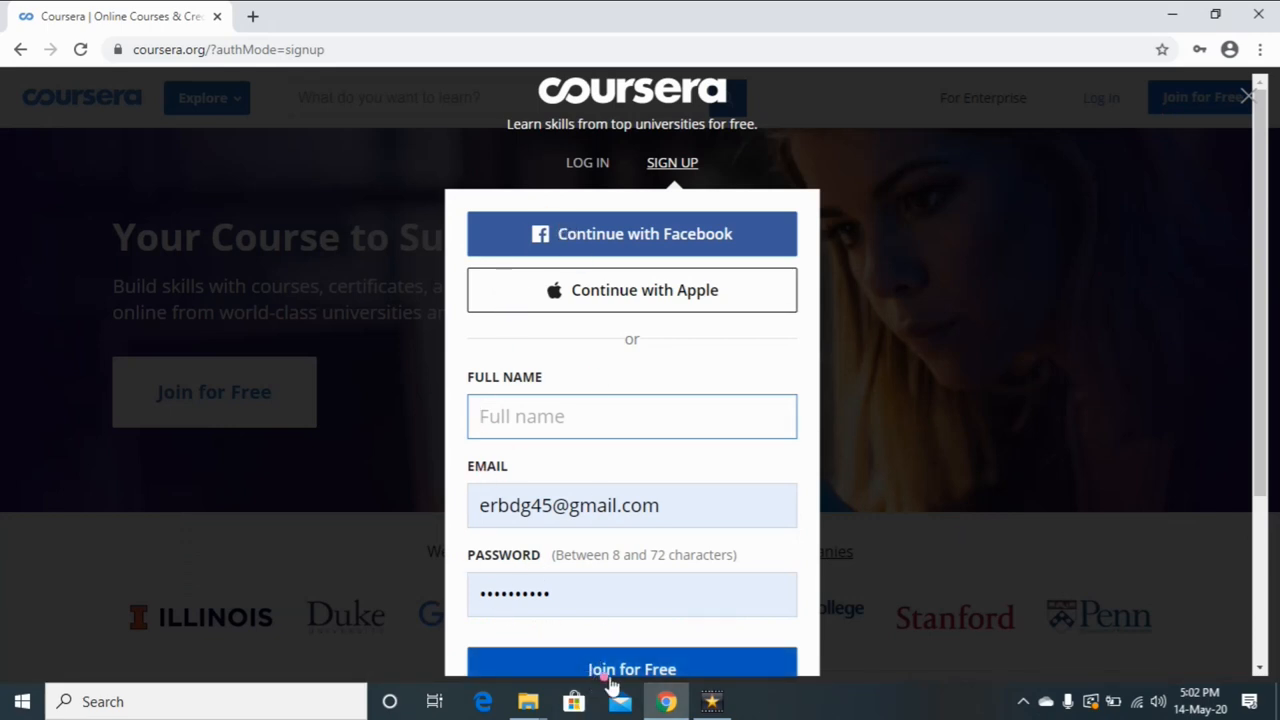
{"action": "mouse_move", "coordinate": [683, 265]}
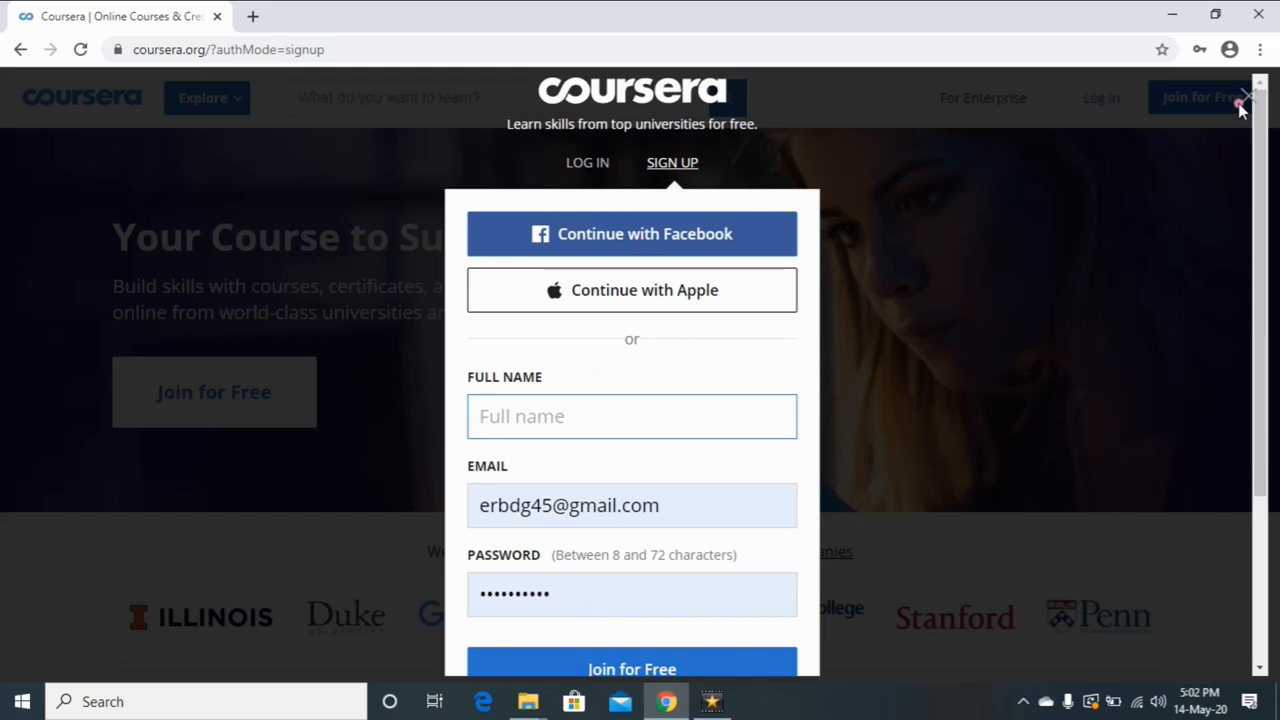
Dismiss the sign-up dialog using its top-right X.
{"action": "left_click", "coordinate": [1247, 98]}
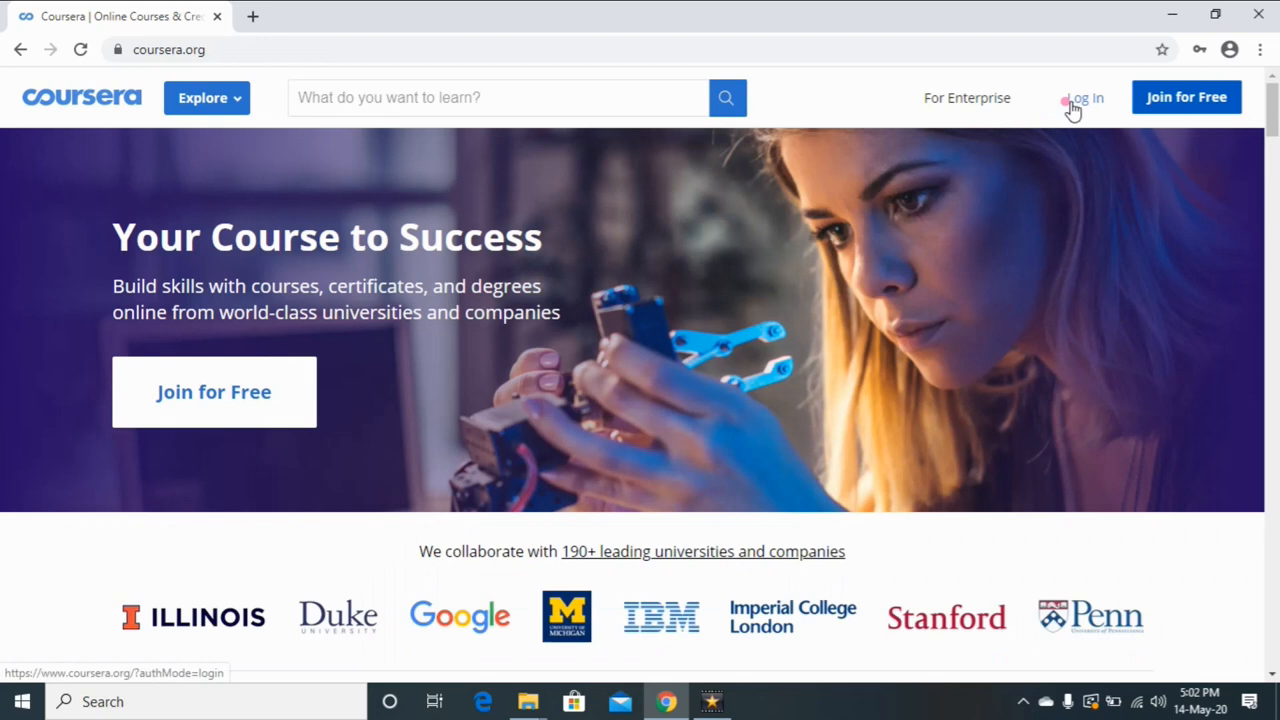
{"action": "mouse_move", "coordinate": [285, 547]}
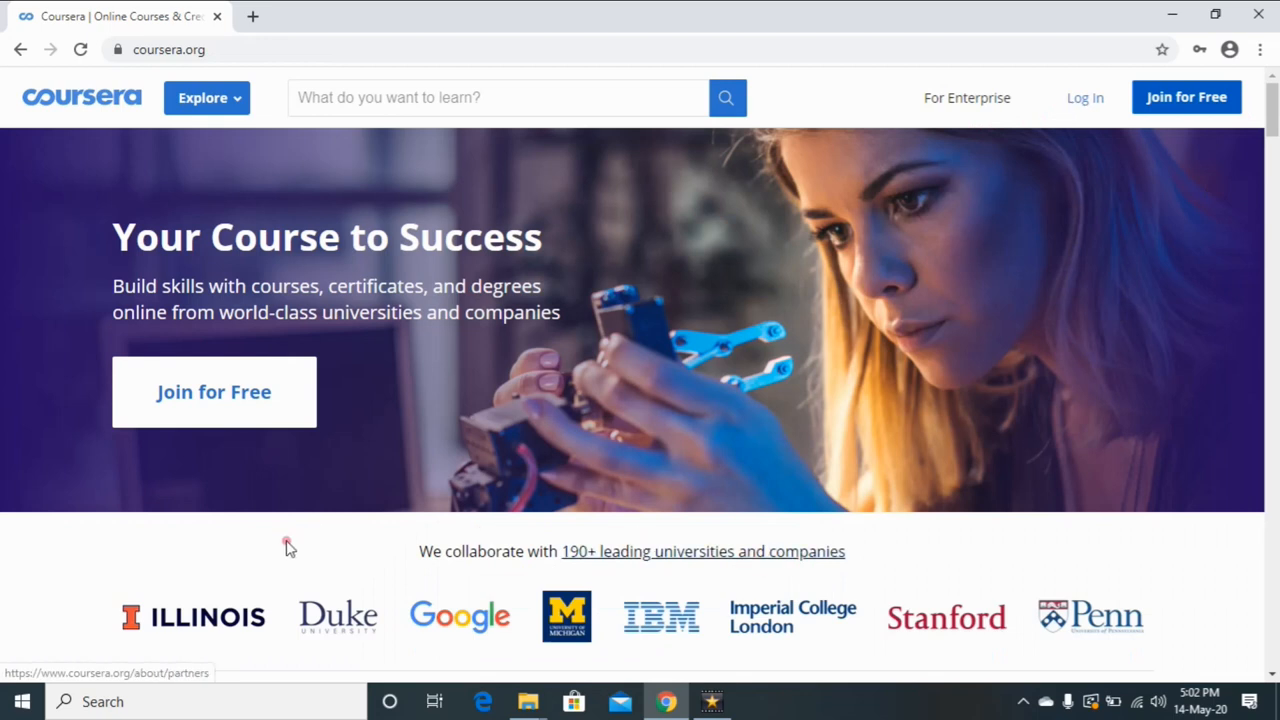
{"action": "mouse_move", "coordinate": [535, 388]}
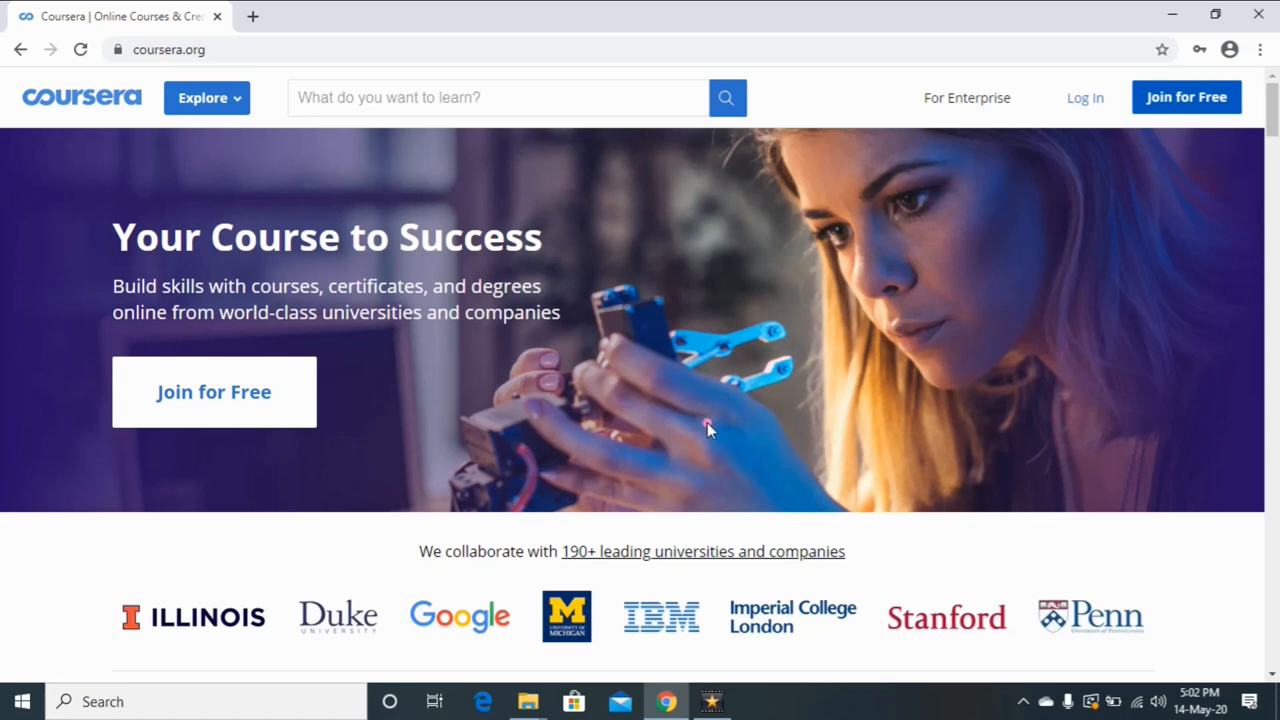
{"action": "mouse_move", "coordinate": [700, 430]}
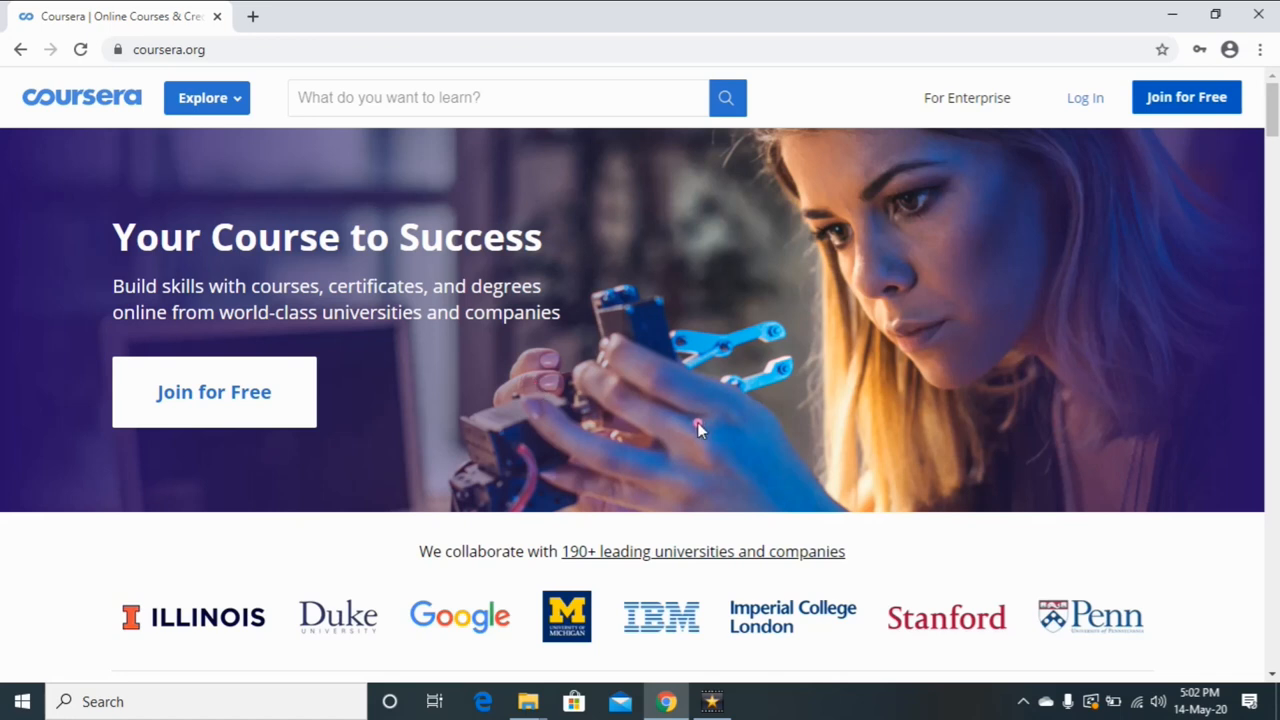